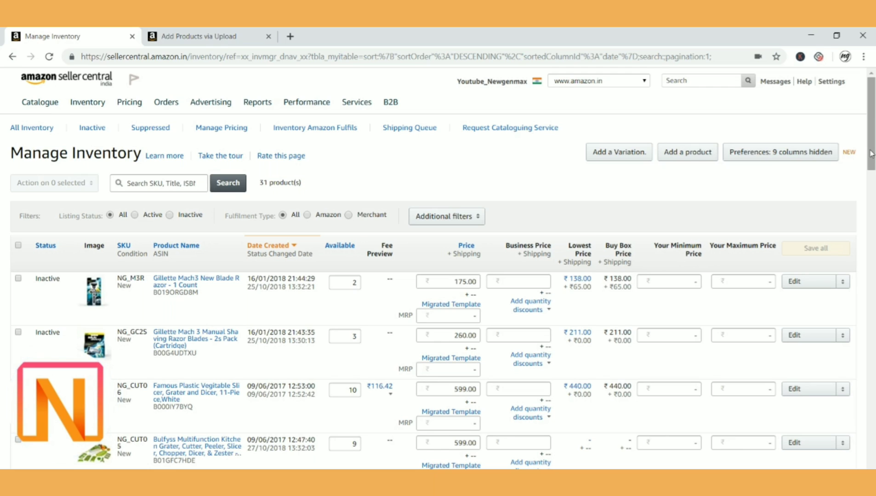
From Manage Inventory, start editing the Maisto ATV toy and Dora book listings
{"action": "scroll", "scroll_direction": "down", "scroll_amount": 3}
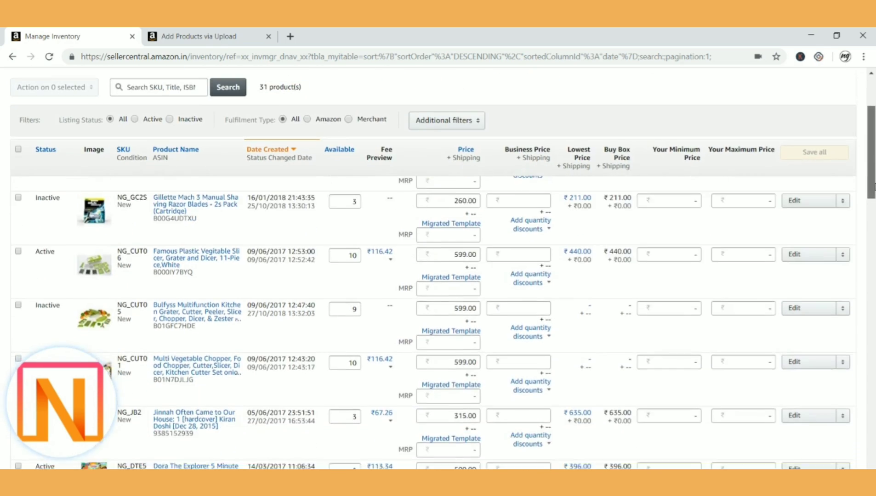
{"action": "scroll", "scroll_direction": "down", "scroll_amount": 3}
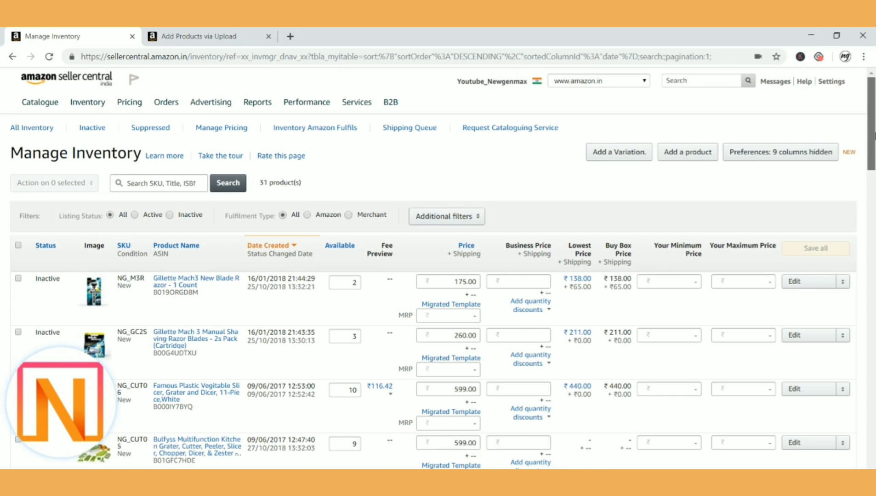
{"action": "scroll", "scroll_direction": "down", "scroll_amount": 3}
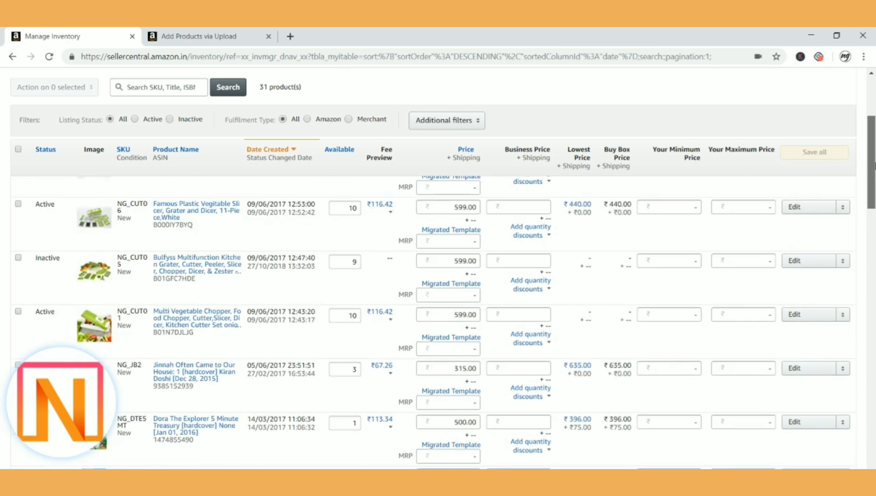
{"action": "scroll", "scroll_direction": "down", "scroll_amount": 3}
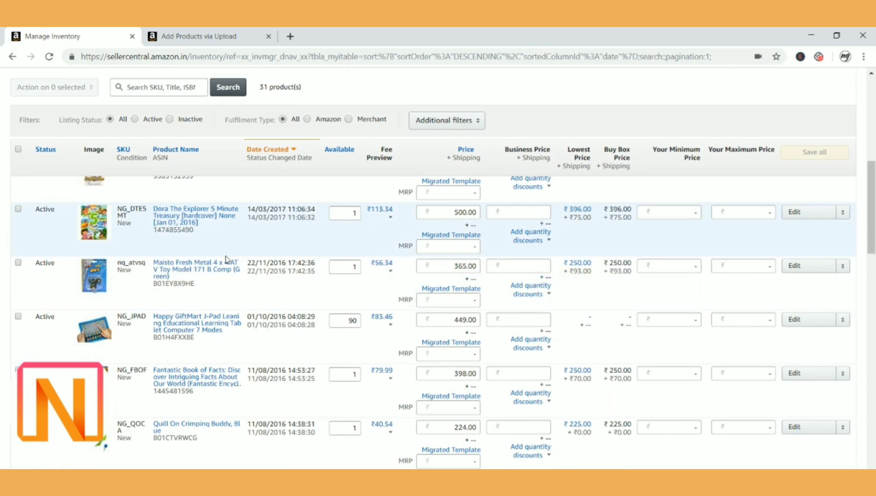
{"action": "left_click", "coordinate": [807, 265]}
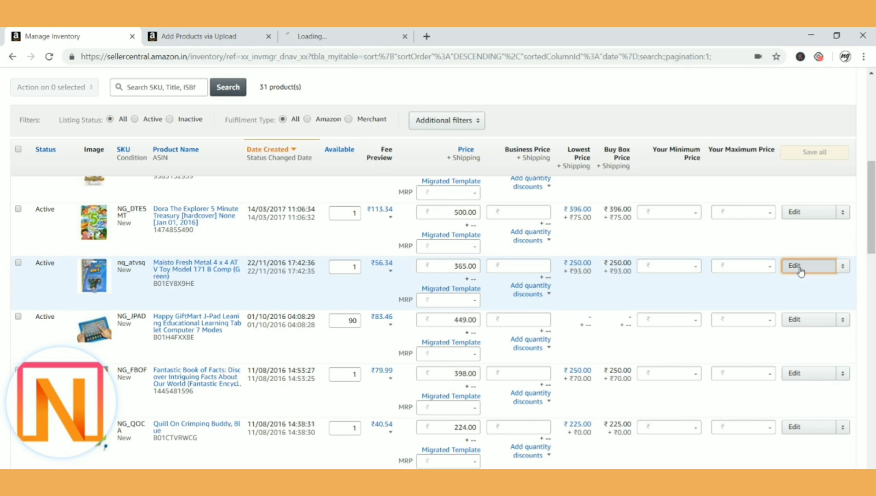
{"action": "left_click", "coordinate": [807, 267]}
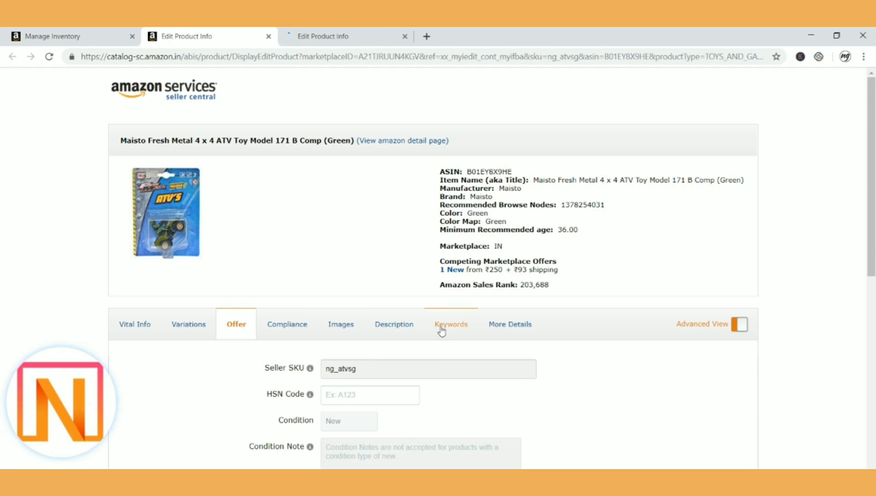
View the empty Keywords/Search Terms fields on both the Maisto and Dora edit pages
{"action": "left_click", "coordinate": [450, 324]}
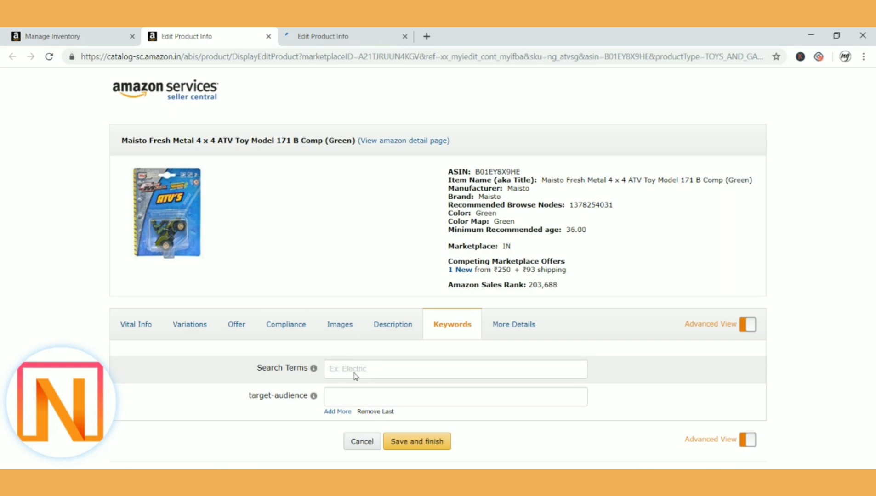
{"action": "left_click", "coordinate": [324, 36]}
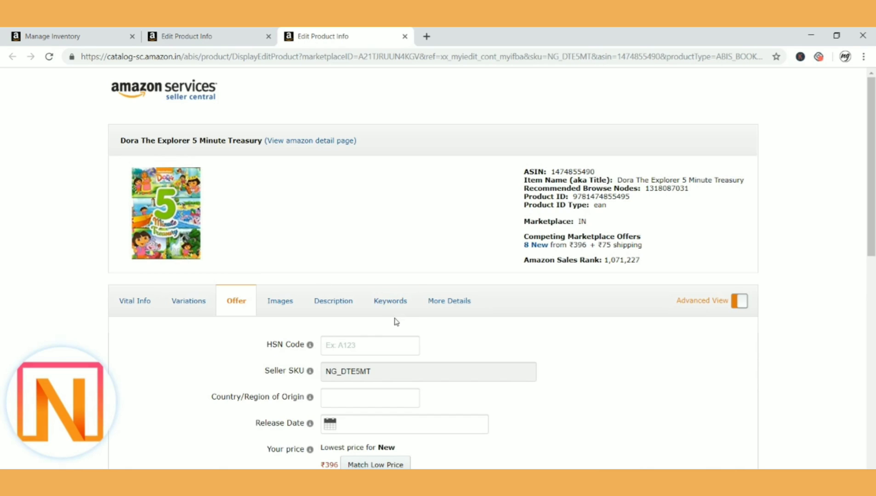
{"action": "left_click", "coordinate": [389, 301]}
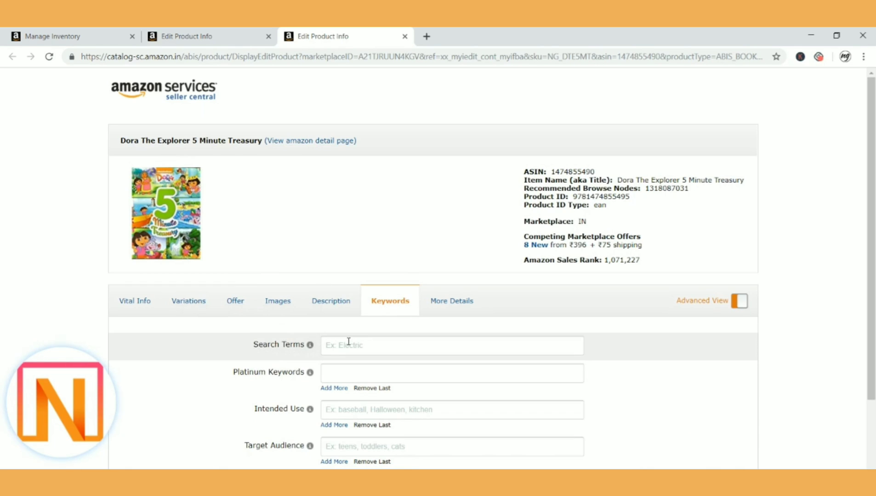
{"action": "left_click", "coordinate": [55, 37]}
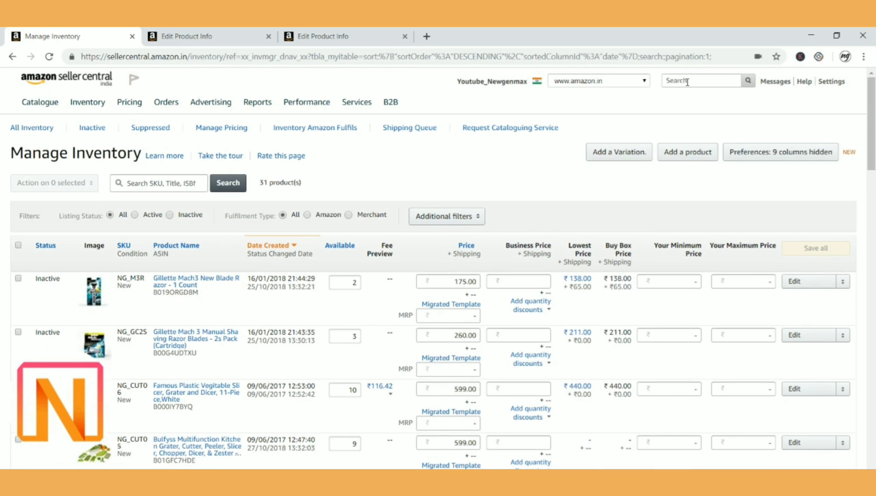
Run a seller help search for 'inventory file templates'
{"action": "left_click", "coordinate": [701, 81]}
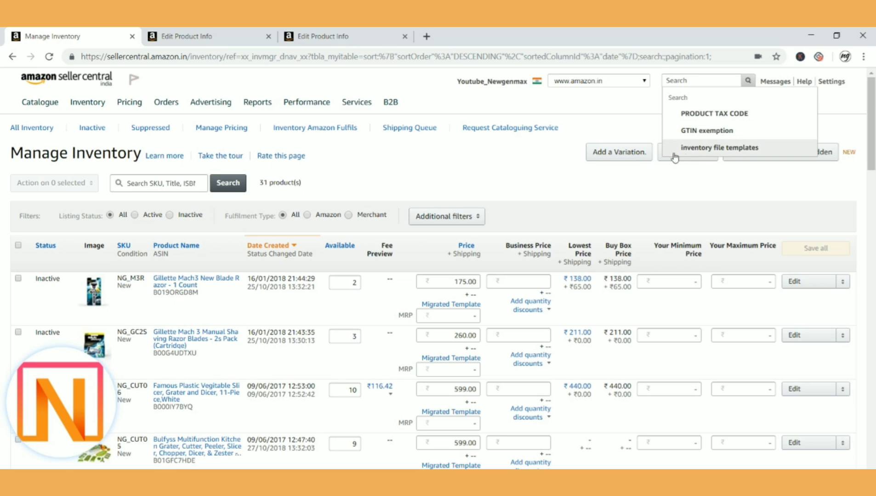
{"action": "mouse_move", "coordinate": [712, 148]}
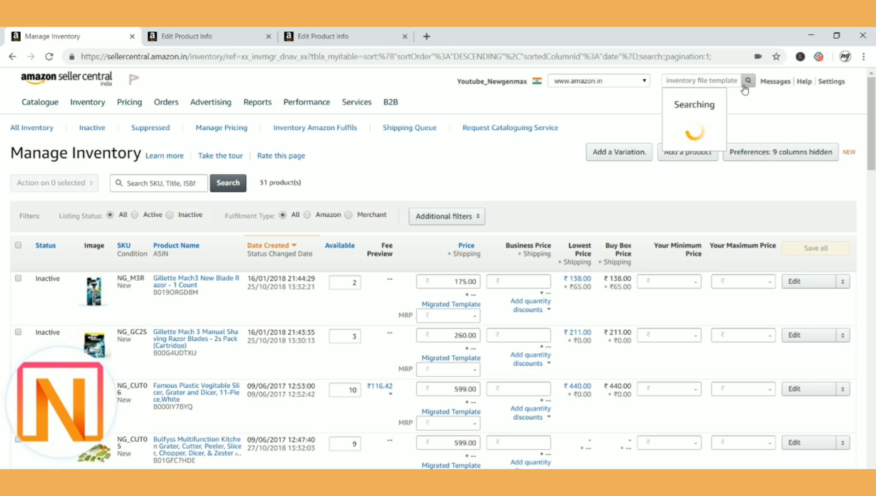
{"action": "left_click", "coordinate": [749, 80]}
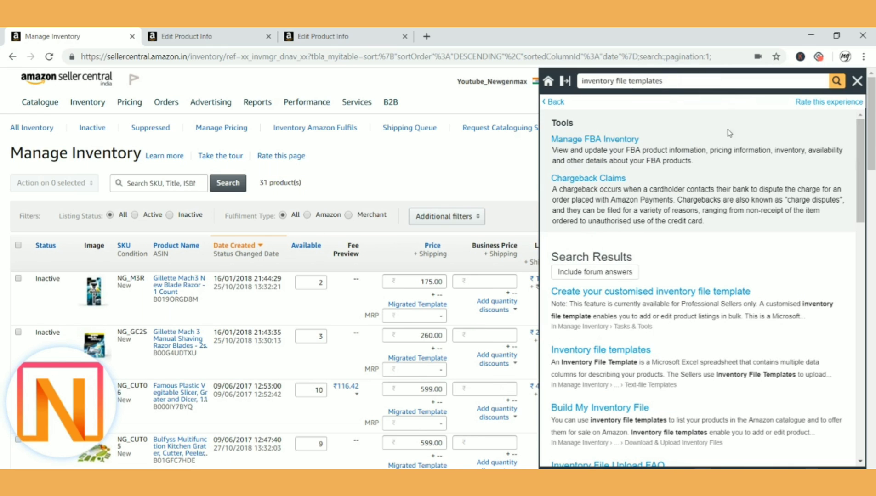
{"action": "mouse_move", "coordinate": [610, 354]}
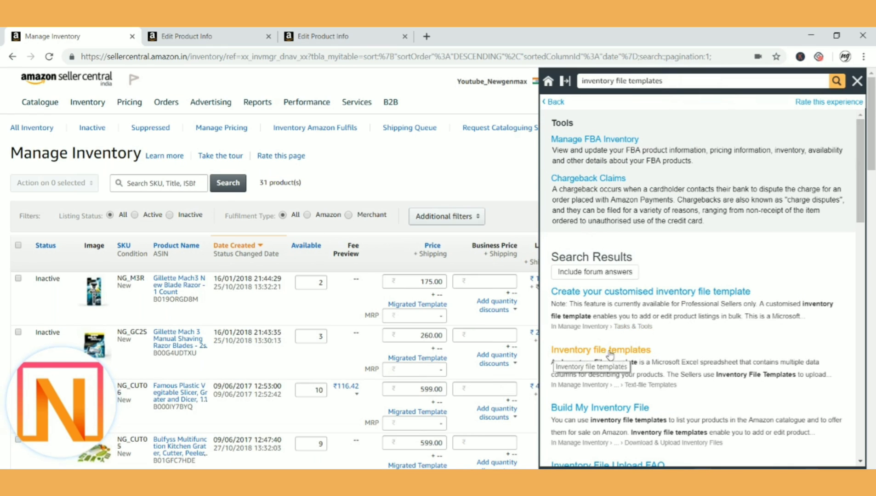
{"action": "mouse_move", "coordinate": [614, 355]}
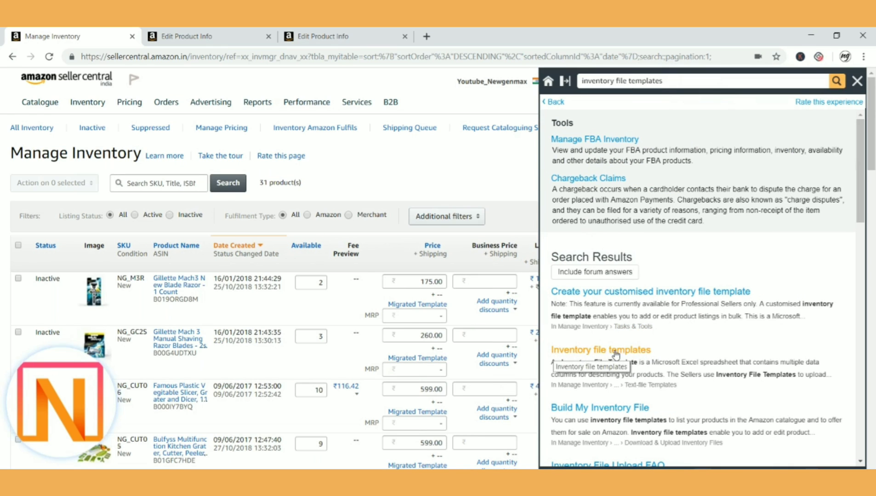
Read the Inventory file templates help article down to its Flat File Templates table
{"action": "left_click", "coordinate": [600, 350]}
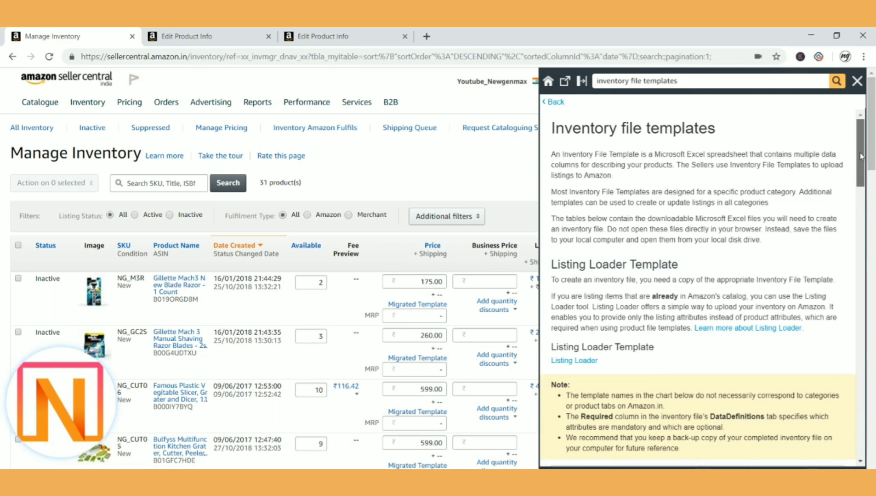
{"action": "scroll", "scroll_direction": "down", "scroll_amount": 3}
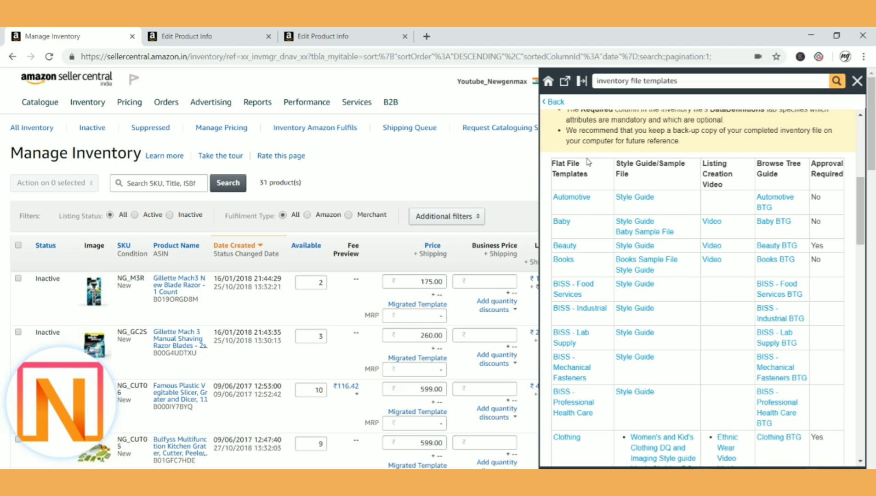
{"action": "mouse_move", "coordinate": [573, 213]}
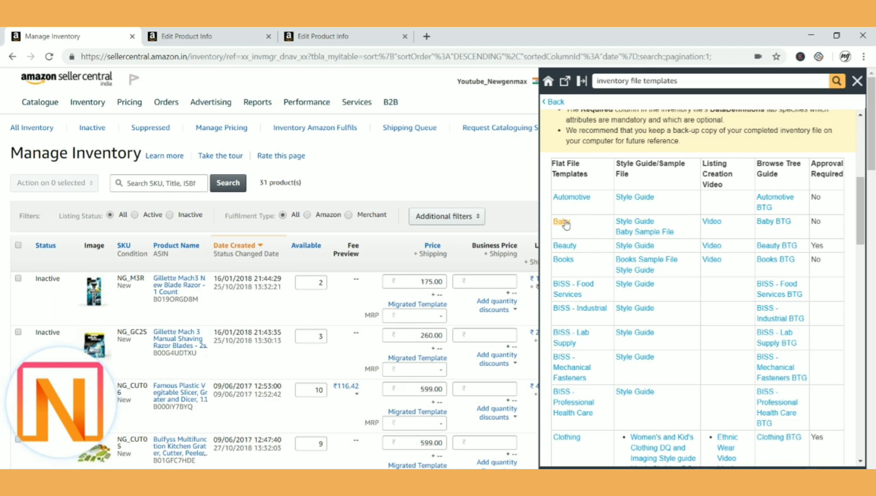
{"action": "left_click", "coordinate": [561, 222]}
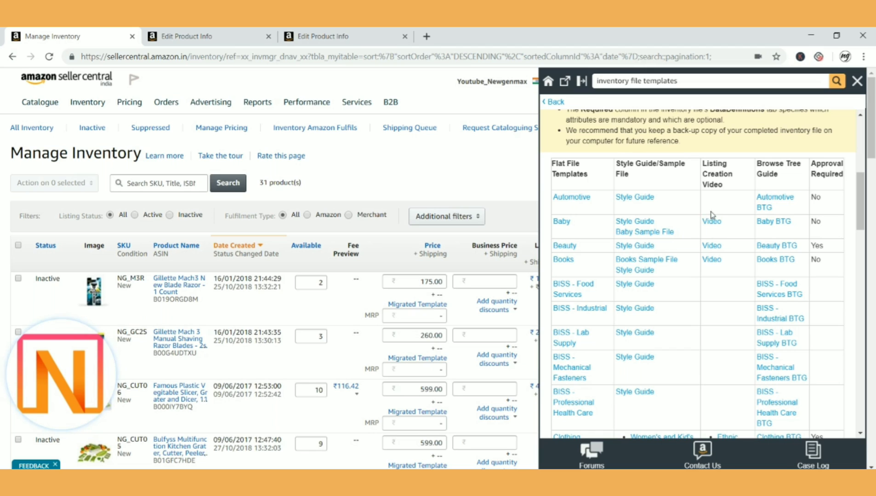
{"action": "mouse_move", "coordinate": [767, 233]}
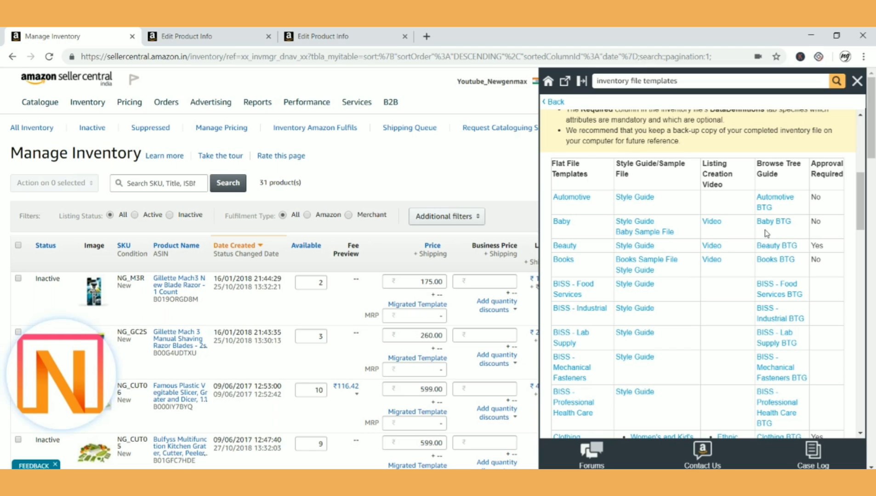
{"action": "mouse_move", "coordinate": [794, 233]}
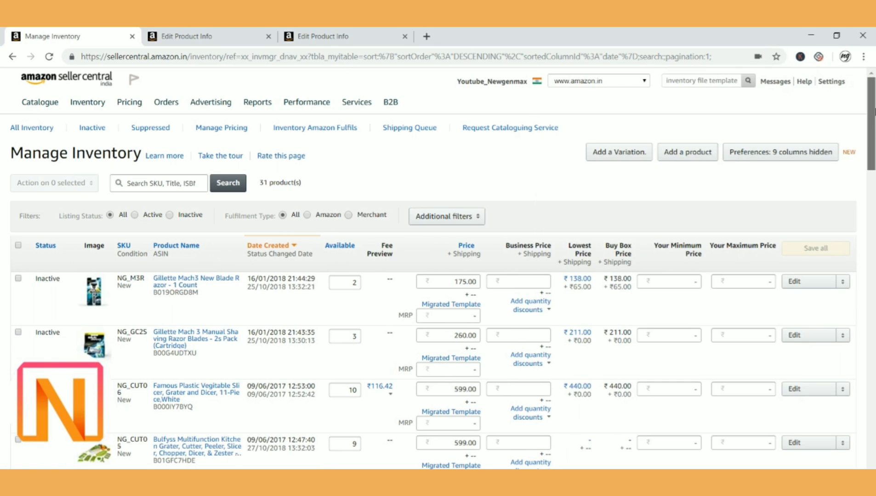
Scroll the downloaded Beauty flat file template in Excel's protected view
{"action": "scroll", "scroll_direction": "down", "scroll_amount": 3}
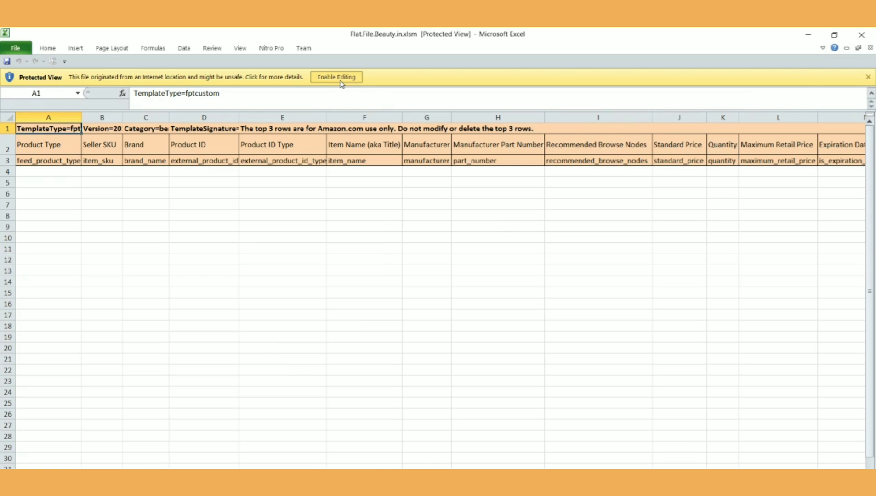
Enable editing and bring the Dora SKU NG_DTE5MT into the template's Seller SKU rows
{"action": "left_click", "coordinate": [336, 77]}
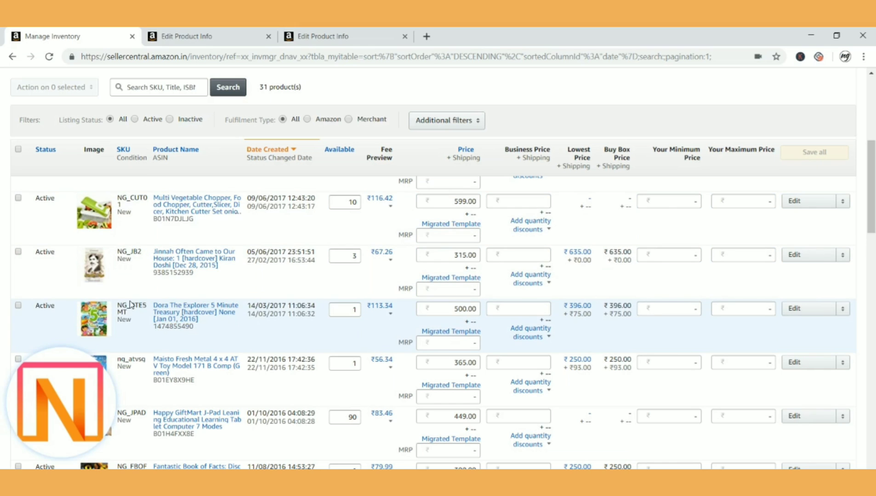
{"action": "double_click", "coordinate": [131, 305]}
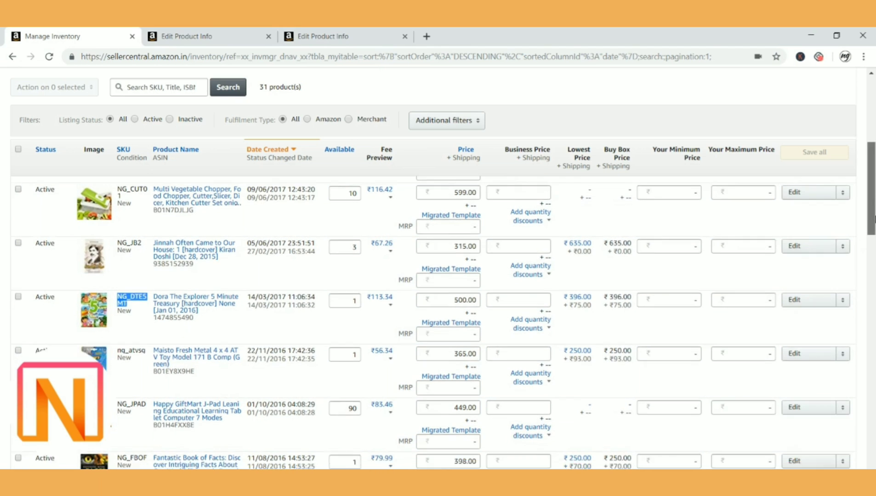
{"action": "scroll", "scroll_direction": "down", "scroll_amount": 3}
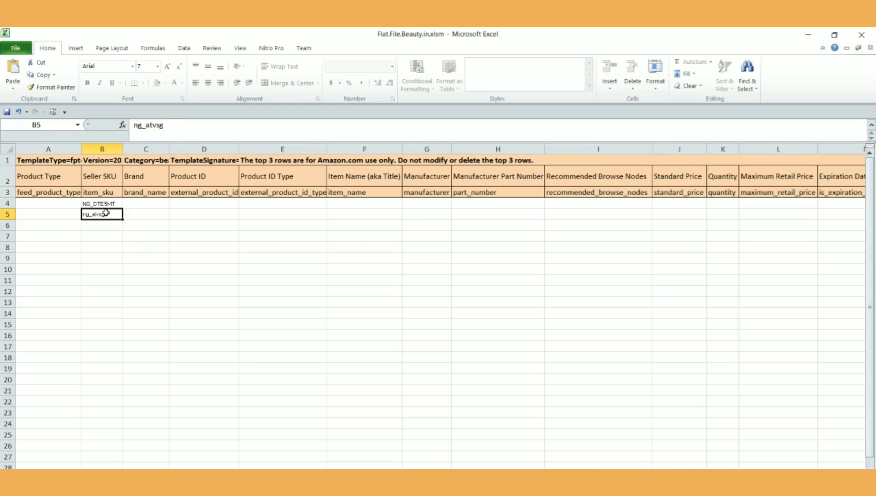
{"action": "left_click", "coordinate": [281, 206]}
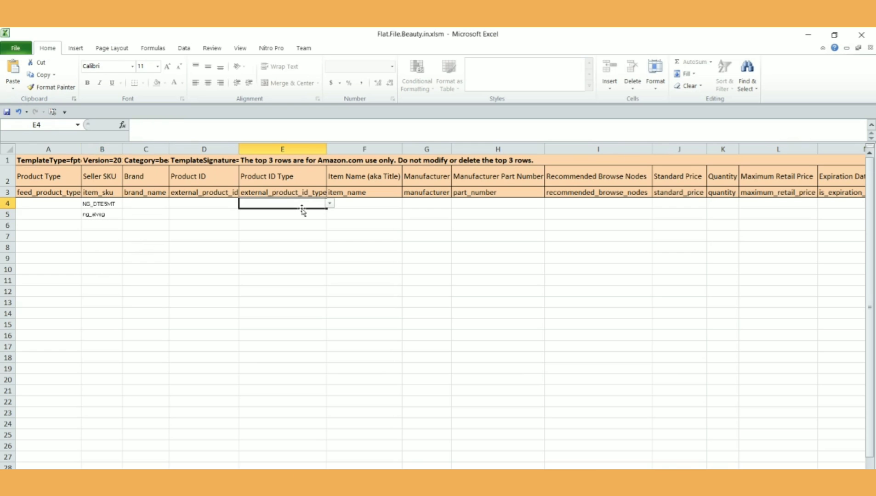
{"action": "left_click", "coordinate": [497, 205]}
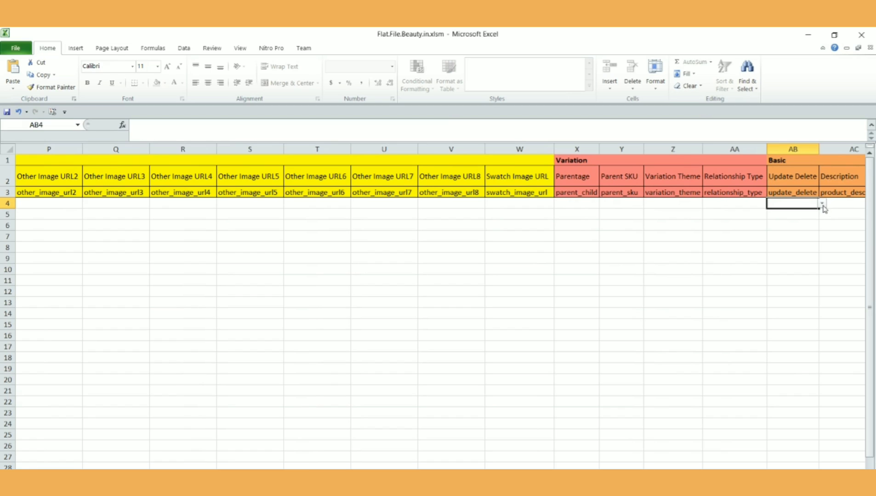
{"action": "mouse_move", "coordinate": [826, 212]}
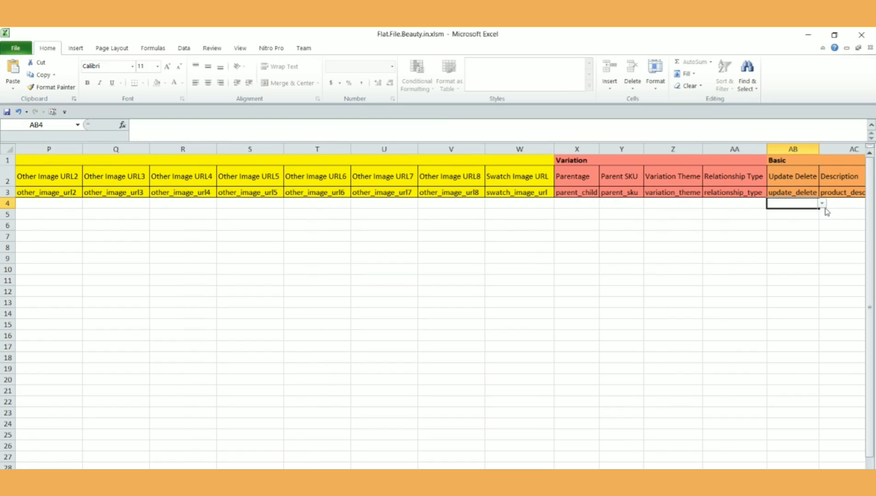
{"action": "mouse_move", "coordinate": [822, 205]}
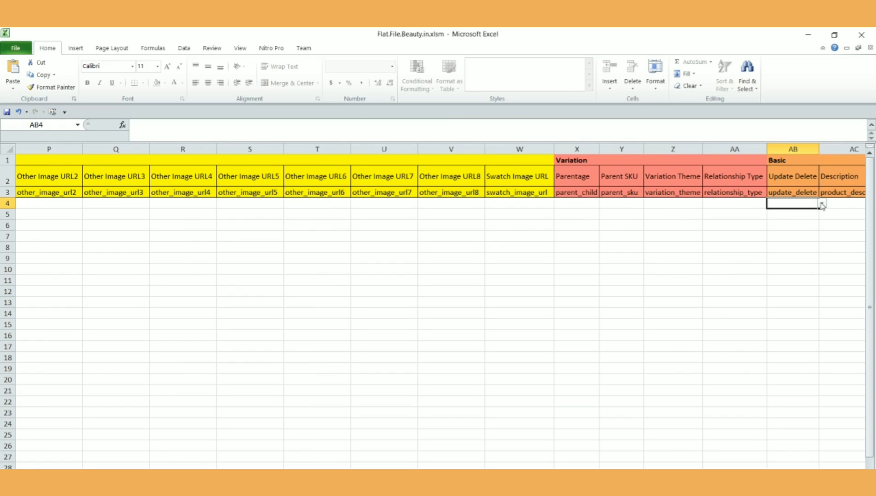
{"action": "left_click", "coordinate": [792, 214]}
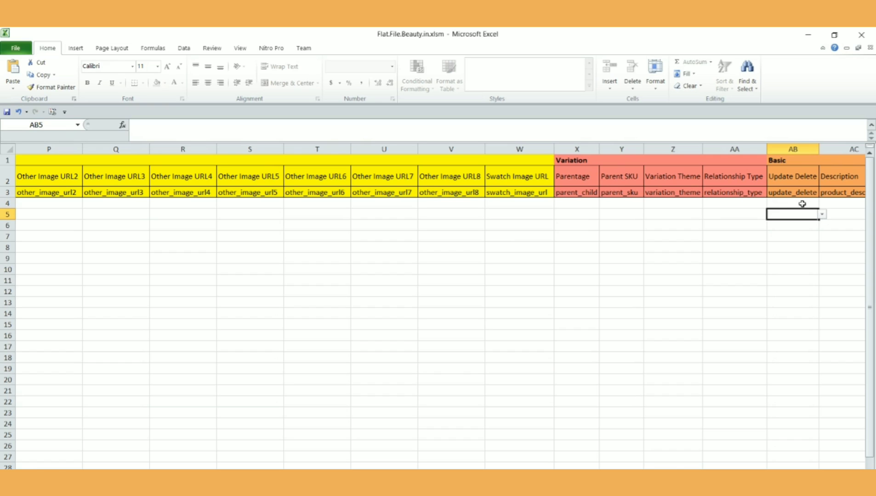
{"action": "left_click", "coordinate": [793, 203]}
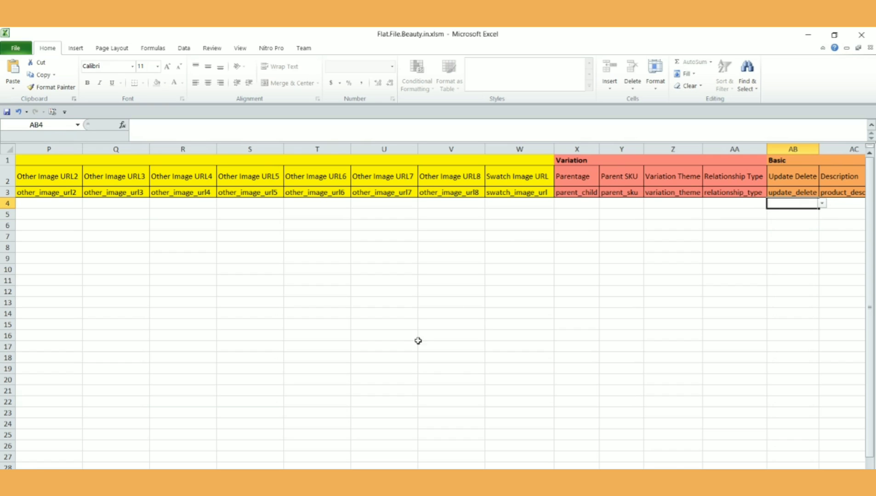
{"action": "mouse_move", "coordinate": [802, 220]}
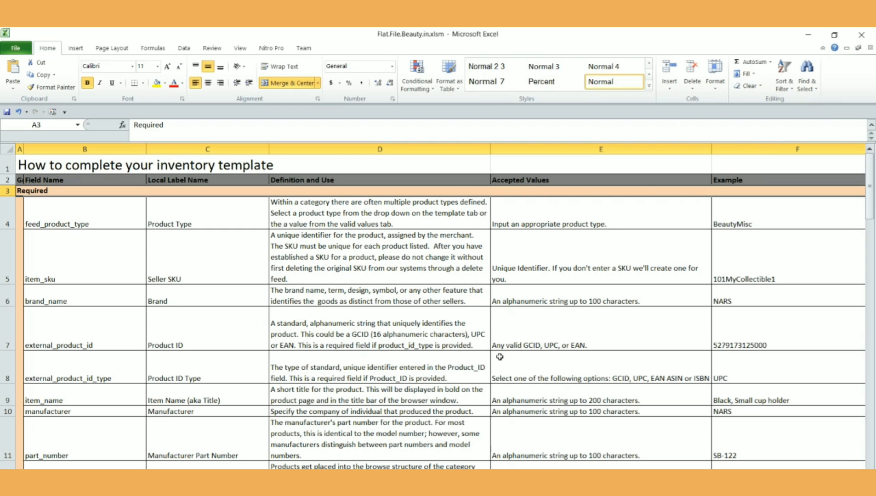
{"action": "scroll", "scroll_direction": "down", "scroll_amount": 3}
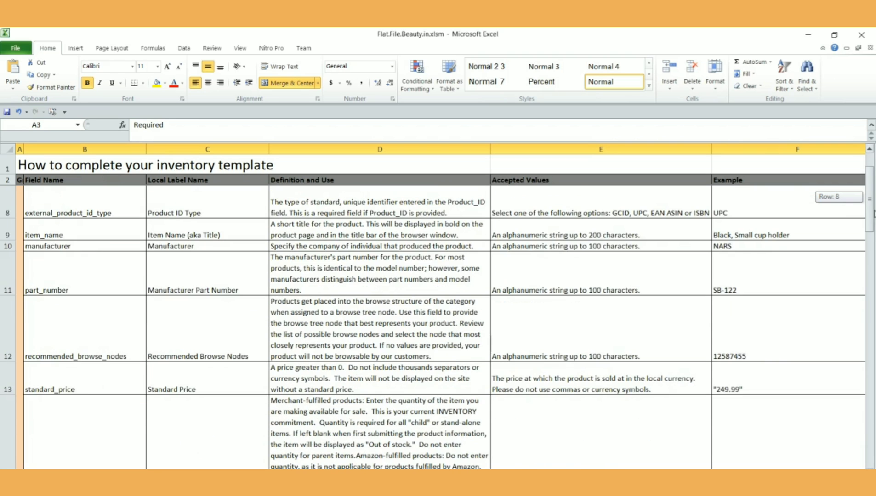
{"action": "key", "text": "Ctrl+f"}
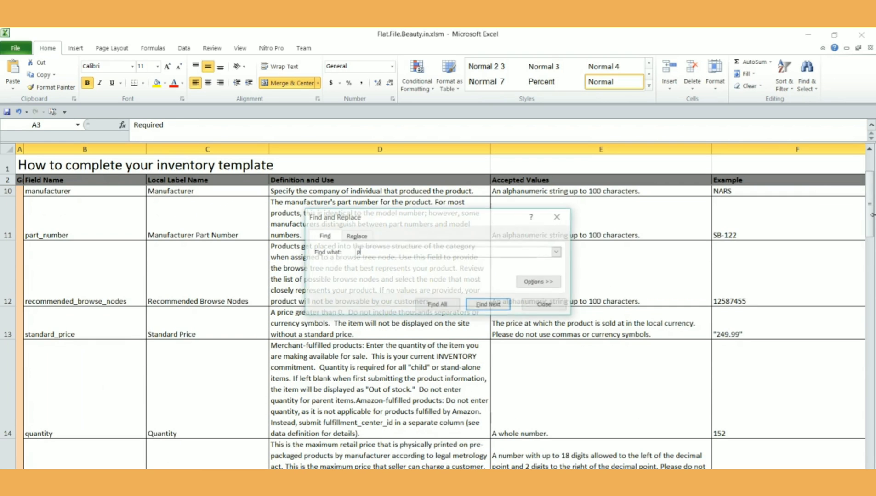
{"action": "type", "text": "artailupdate"}
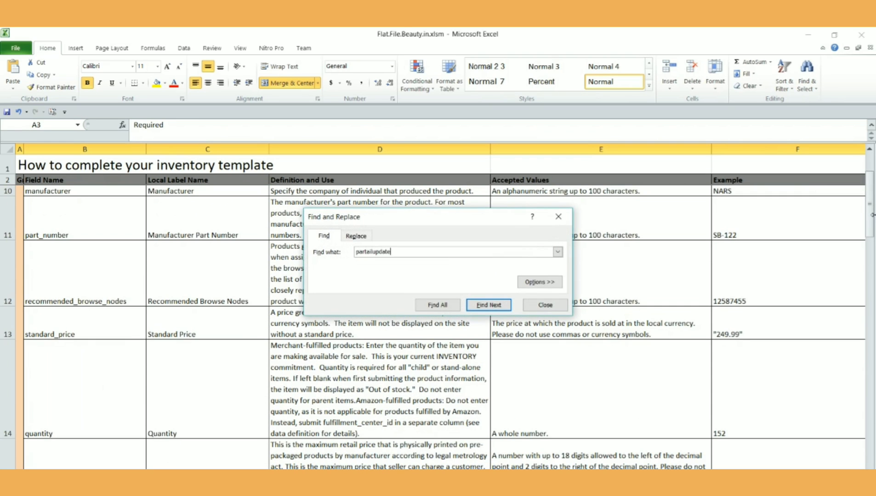
{"action": "key", "text": "Backspace"}
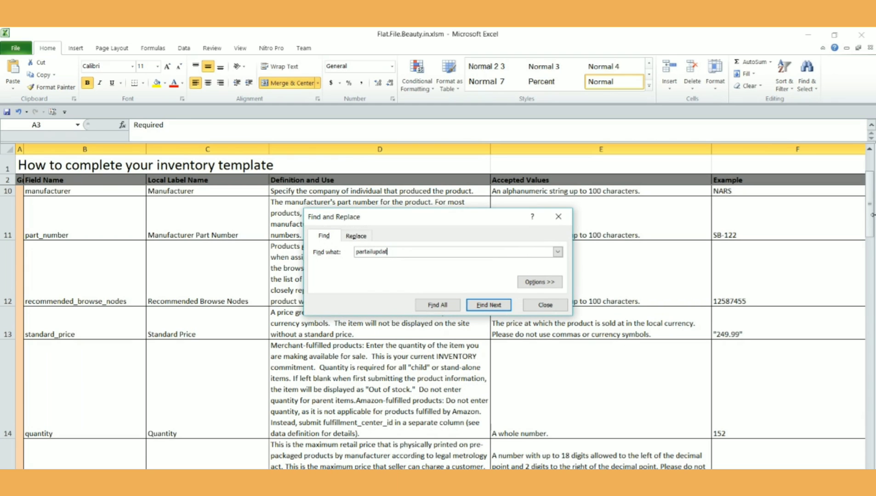
{"action": "key", "text": "BackSpace"}
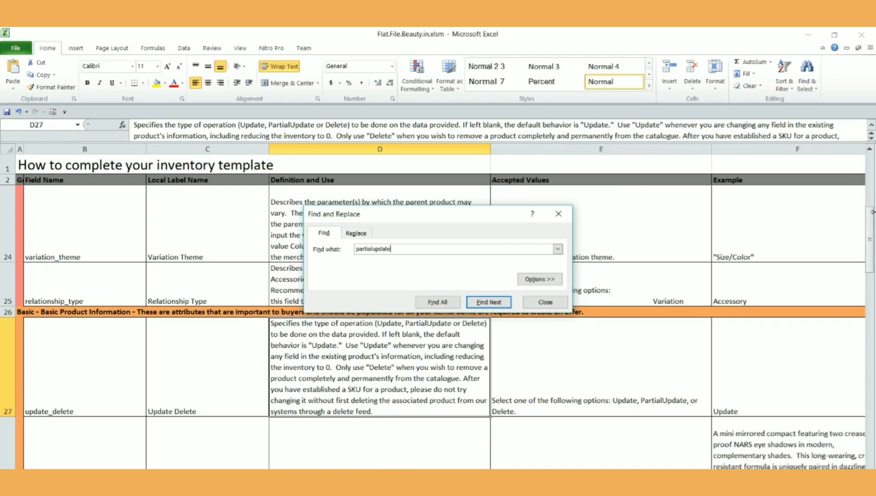
{"action": "left_click", "coordinate": [544, 303]}
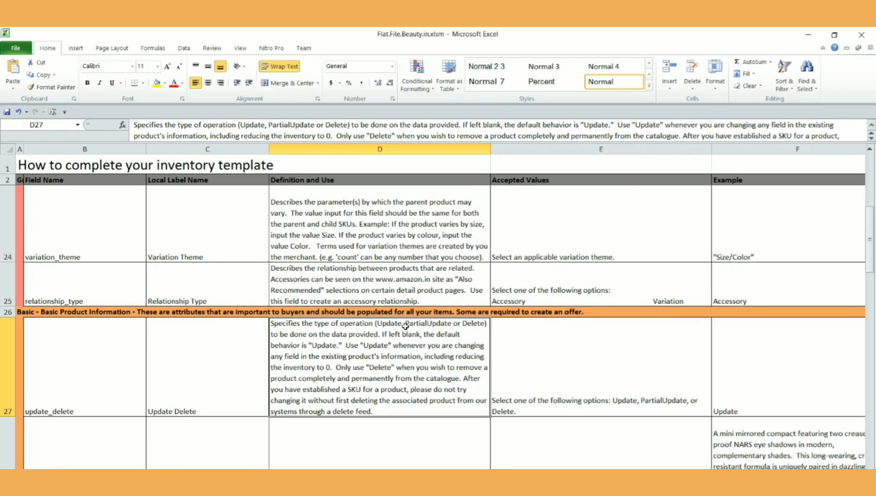
{"action": "double_click", "coordinate": [430, 323]}
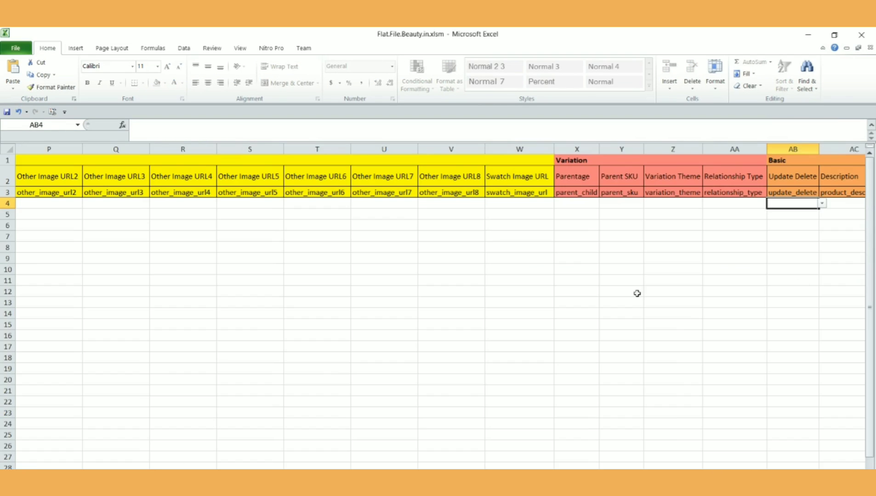
Enter PartialUpdate under Update Delete for product rows 4 and 5
{"action": "type", "text": "PartialUpdate"}
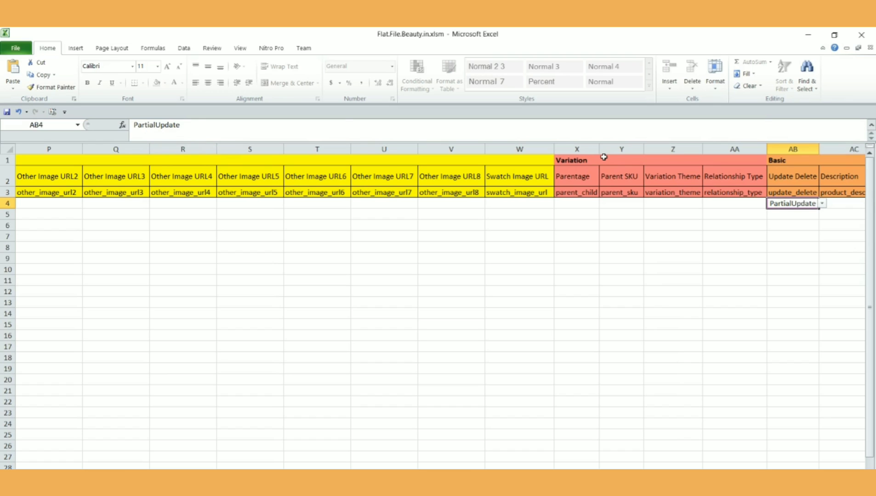
{"action": "scroll", "scroll_direction": "right", "scroll_amount": 3}
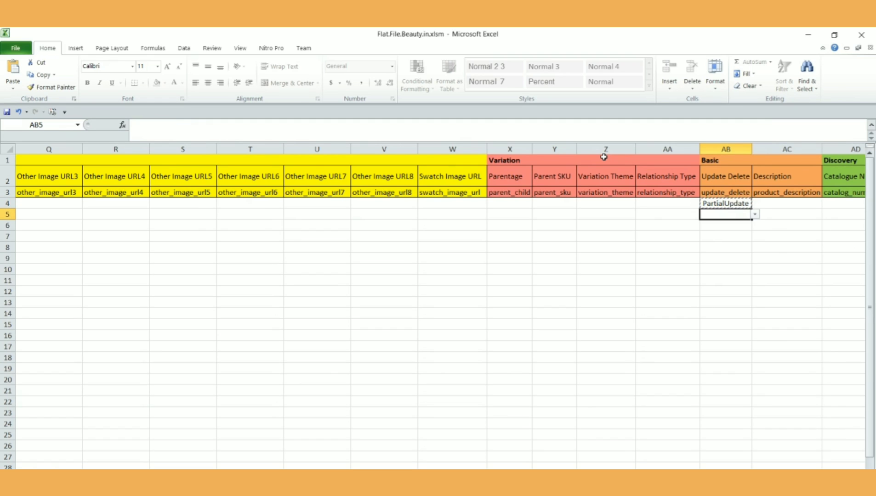
{"action": "left_click", "coordinate": [726, 204]}
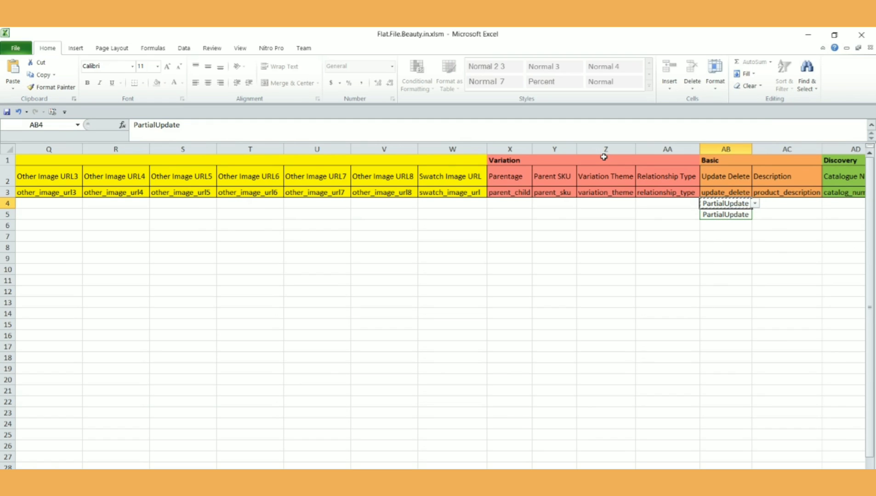
{"action": "scroll", "scroll_direction": "right", "scroll_amount": 3}
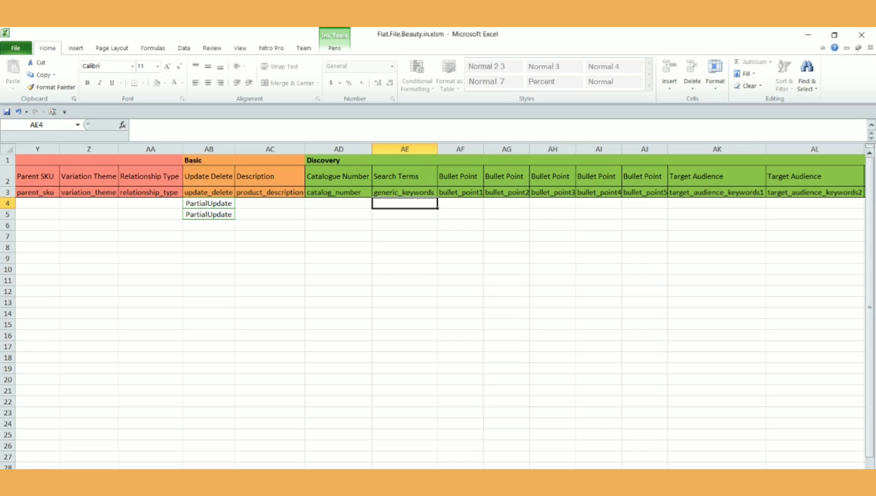
Enter Search Terms 'This is a test' for row 4 and 'Yes it worked' for row 5
{"action": "type", "text": "This is a test"}
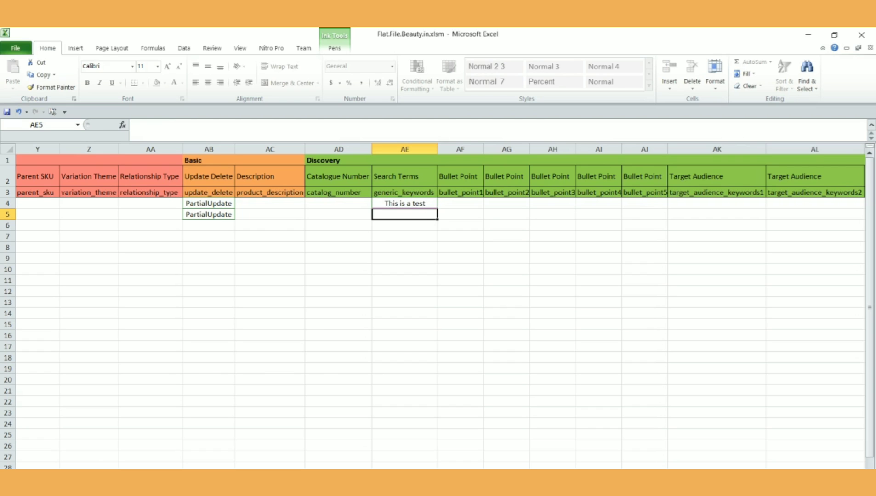
{"action": "type", "text": "Yes i"}
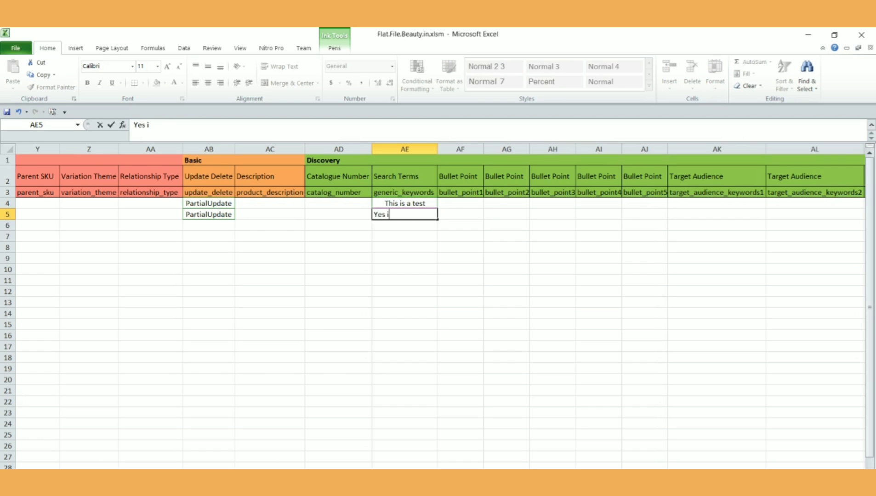
{"action": "type", "text": "t worked"}
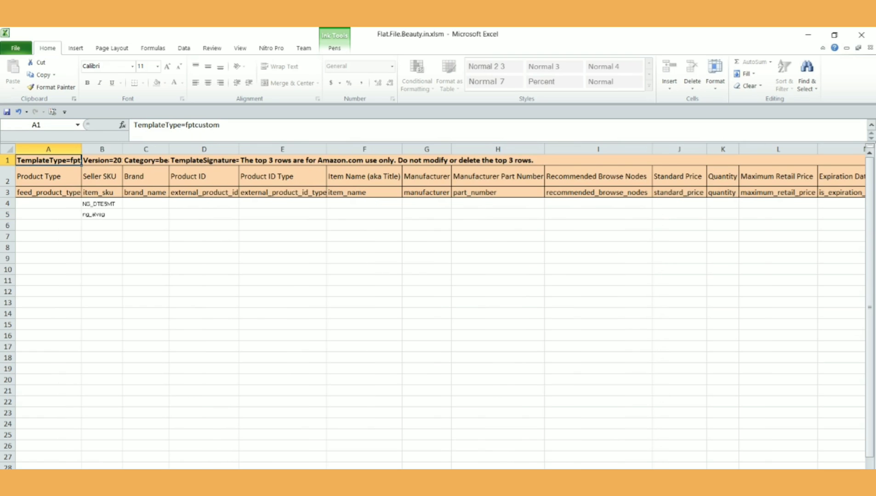
{"action": "mouse_move", "coordinate": [603, 266]}
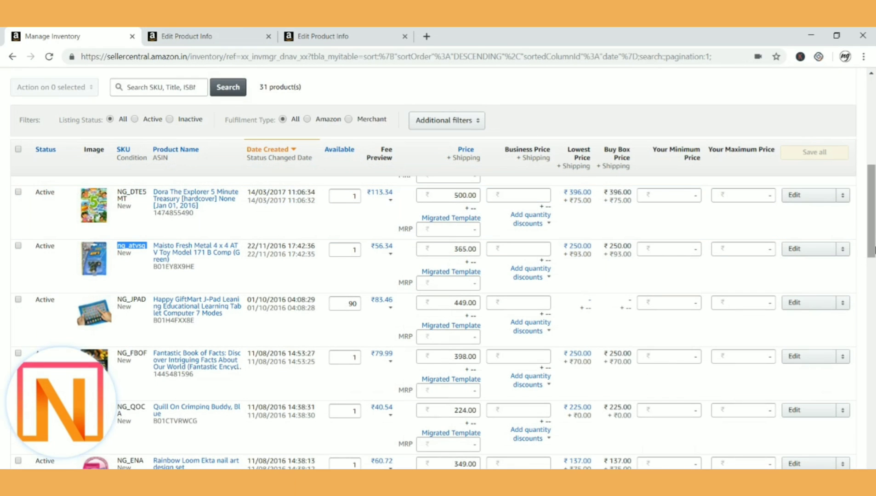
Go to Inventory > Add Products via Upload and reach the Upload File step
{"action": "left_click", "coordinate": [87, 102]}
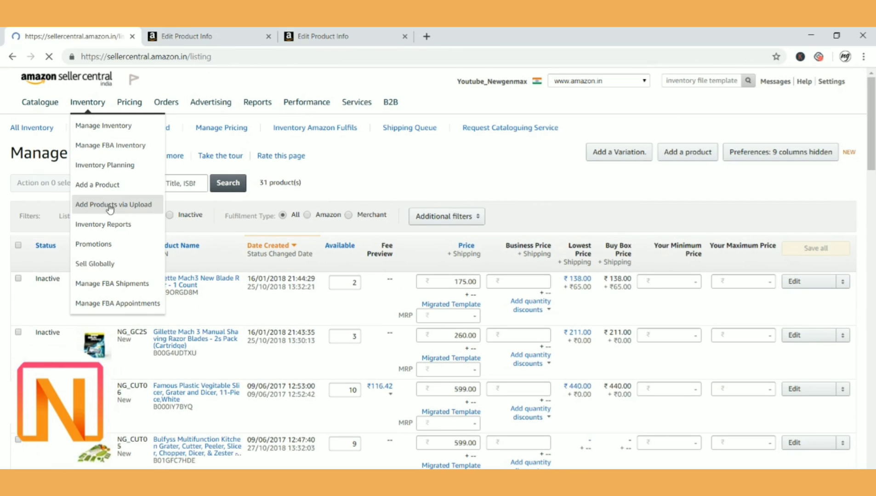
{"action": "left_click", "coordinate": [114, 205]}
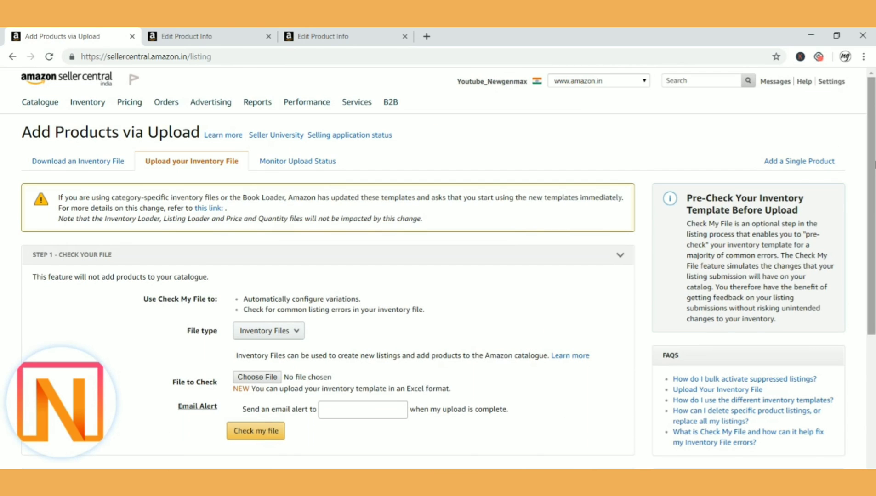
{"action": "scroll", "scroll_direction": "down", "scroll_amount": 3}
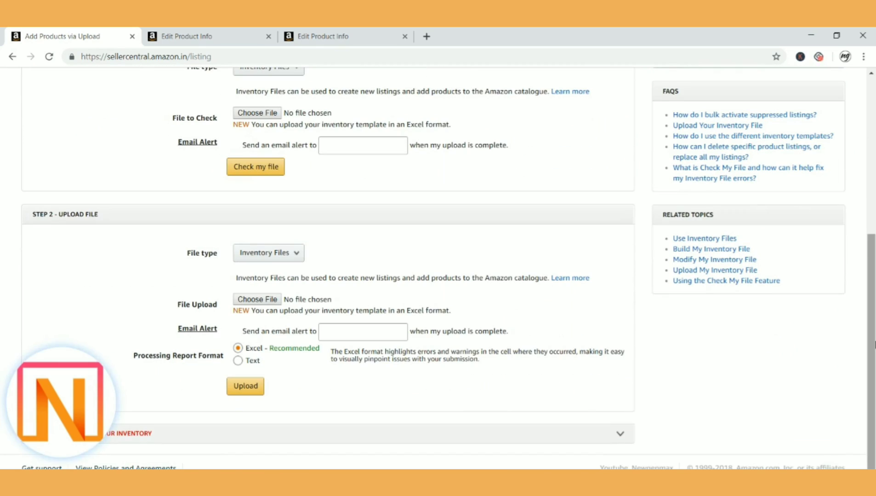
{"action": "mouse_move", "coordinate": [209, 242]}
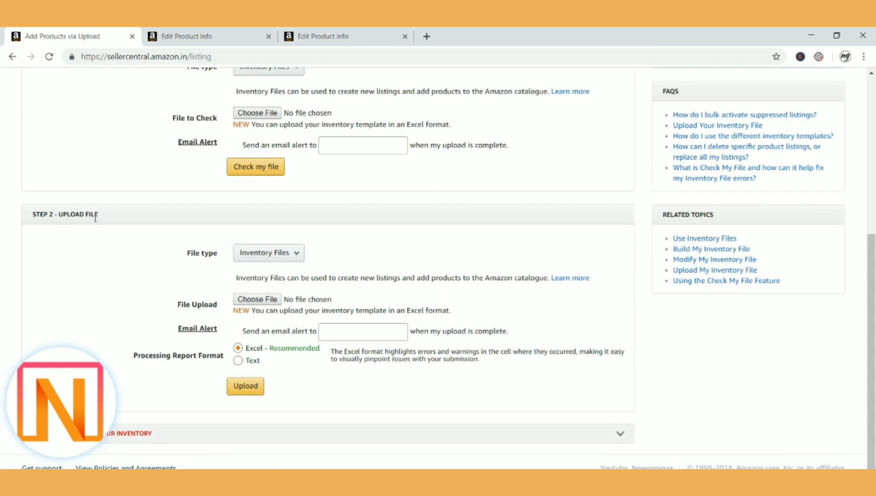
Attach Flat.File.Beauty.in.xlsm from Downloads to the Upload File step
{"action": "left_click", "coordinate": [256, 299]}
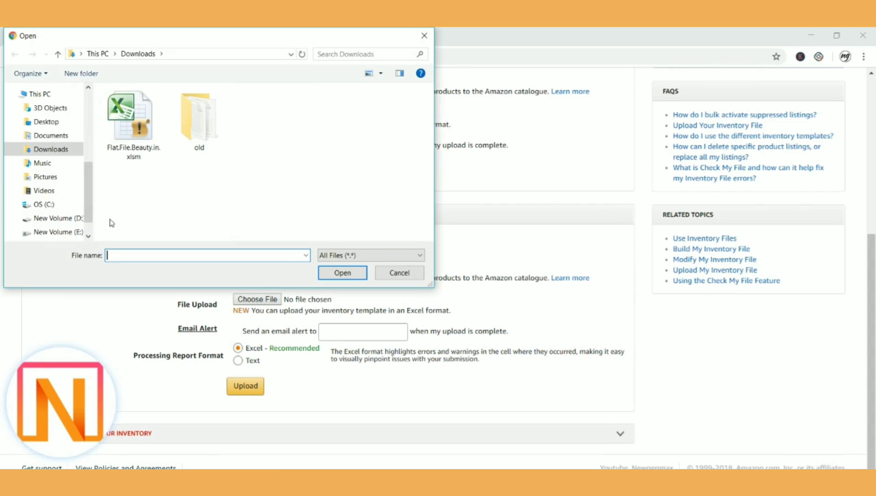
{"action": "double_click", "coordinate": [132, 114]}
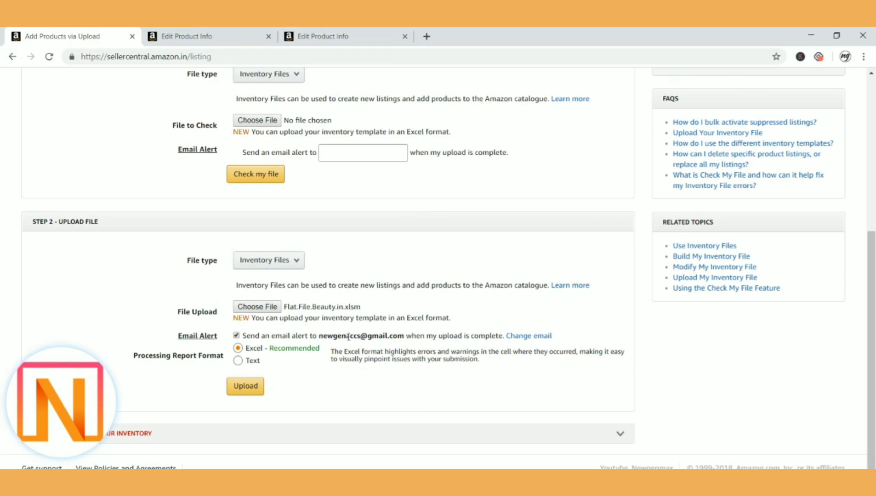
{"action": "left_click", "coordinate": [245, 386]}
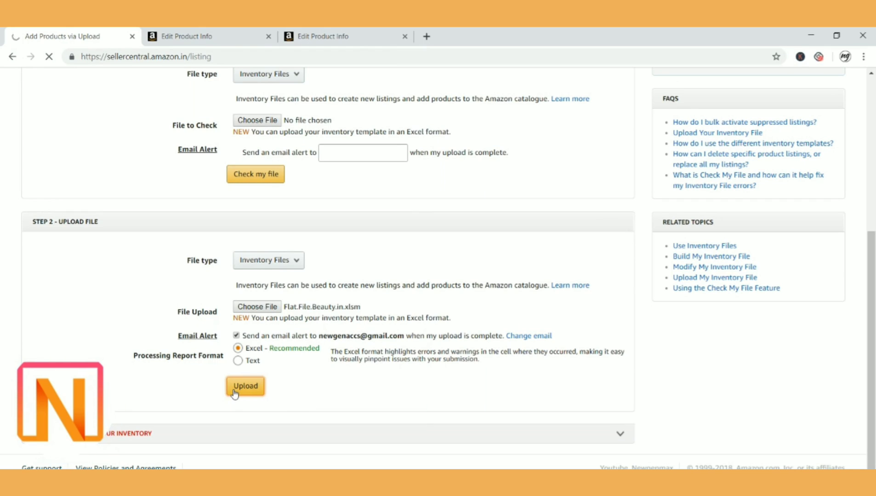
Submit the inventory file, retrying the Upload button several times
{"action": "left_click", "coordinate": [245, 386]}
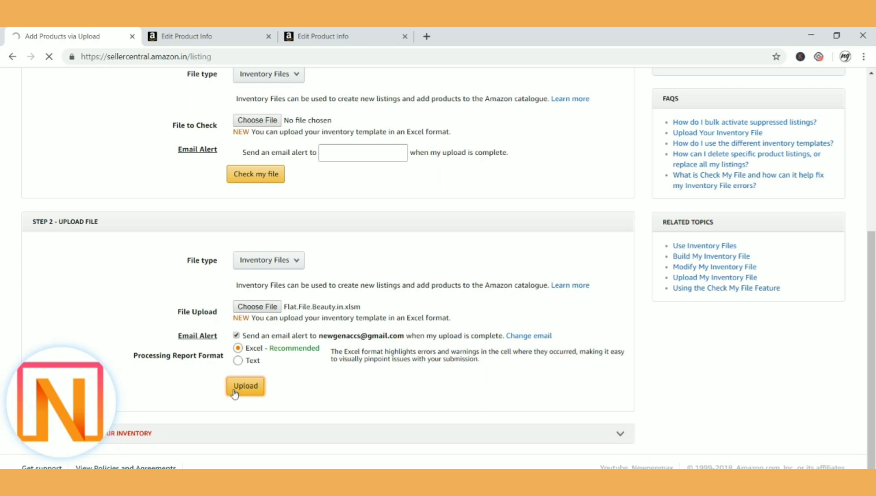
{"action": "left_click", "coordinate": [244, 386]}
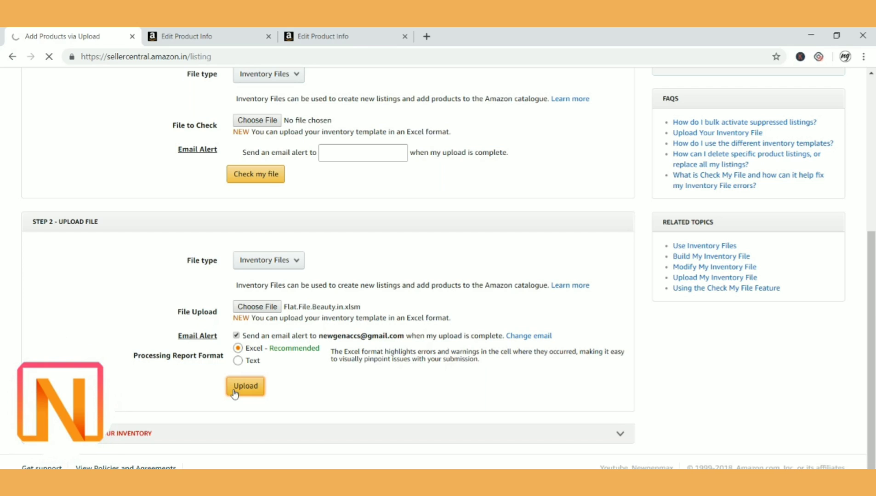
{"action": "left_click", "coordinate": [245, 386]}
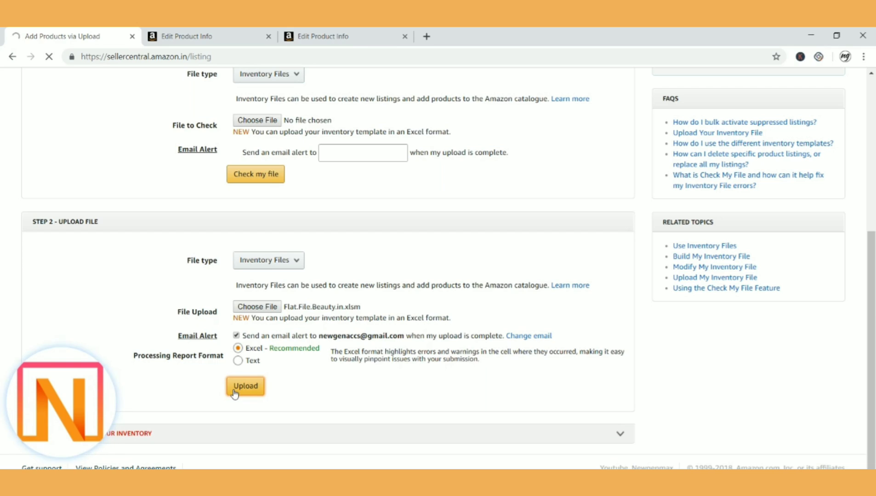
{"action": "left_click", "coordinate": [245, 386]}
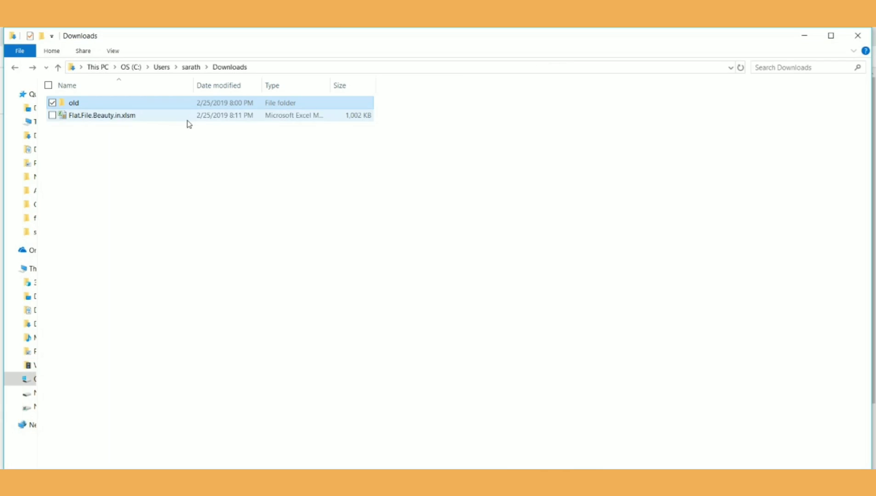
Reopen Flat.File.Beauty.in.xlsm from the Downloads folder in Excel
{"action": "left_click", "coordinate": [99, 116]}
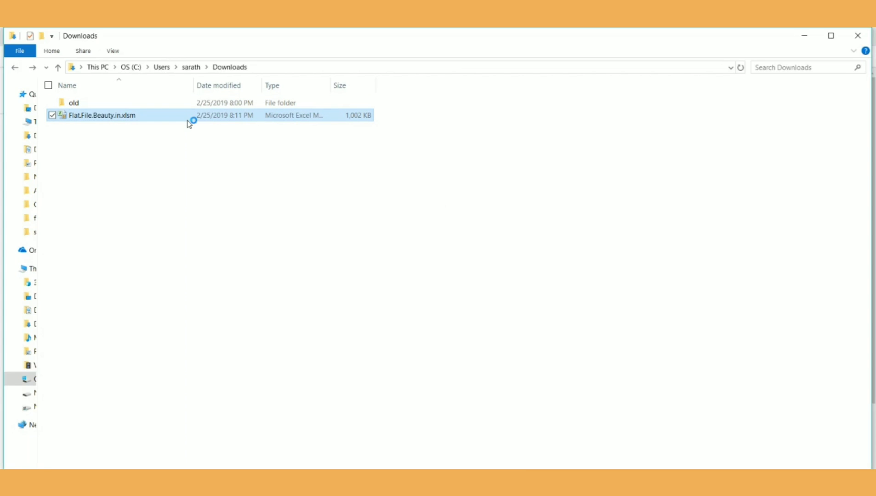
{"action": "double_click", "coordinate": [97, 116]}
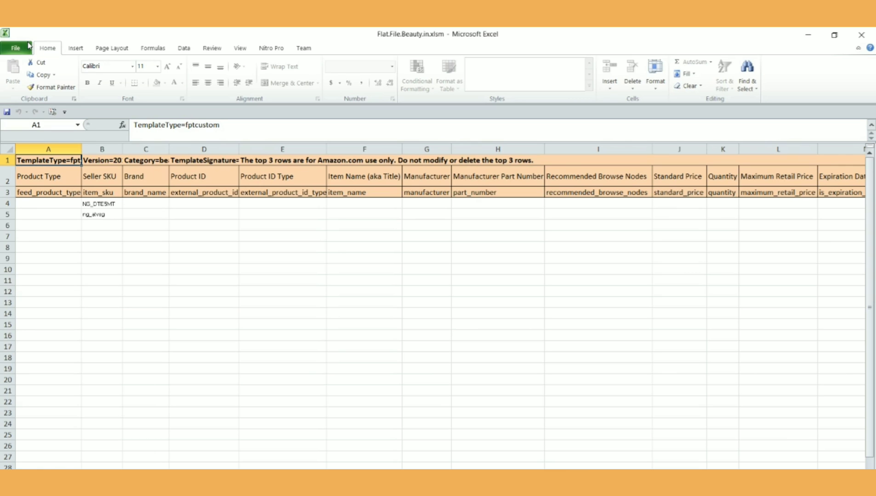
Start Save As for the Beauty flat file workbook from the File menu
{"action": "left_click", "coordinate": [16, 47]}
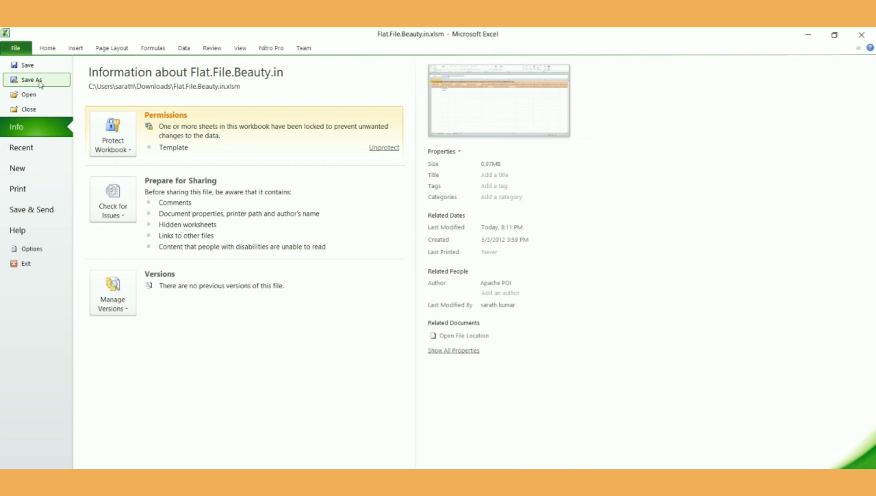
{"action": "left_click", "coordinate": [47, 48]}
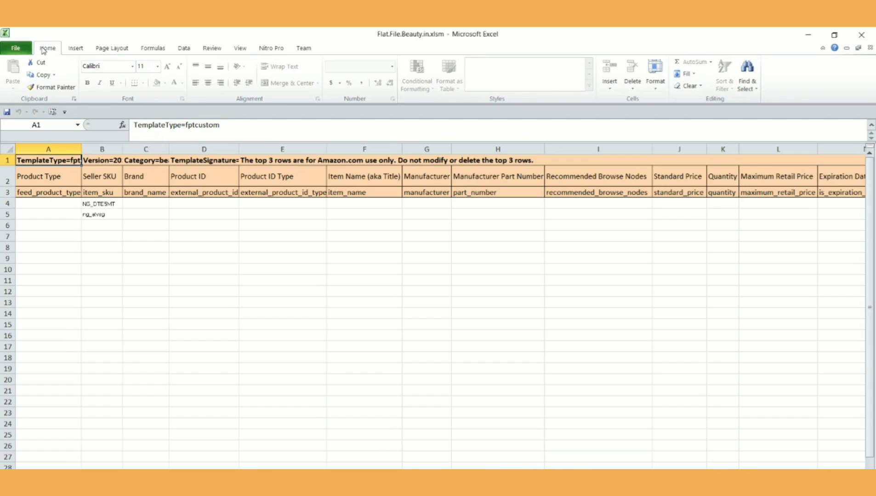
{"action": "left_click", "coordinate": [16, 47]}
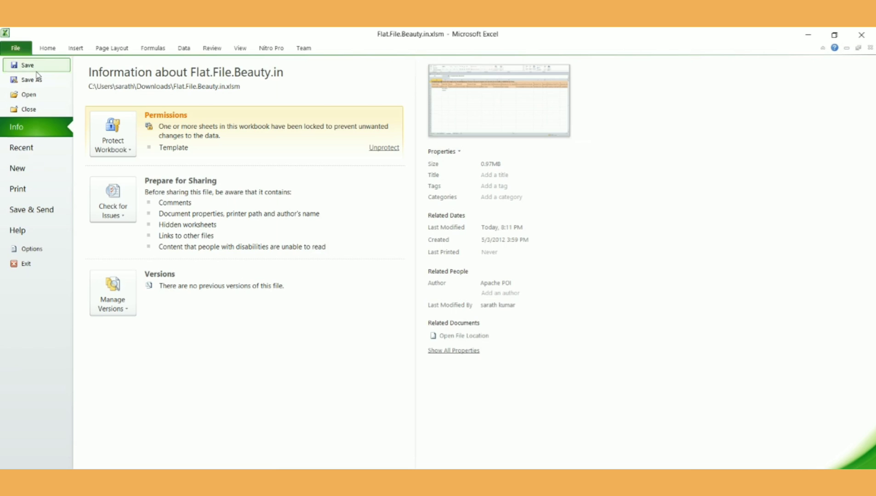
{"action": "left_click", "coordinate": [47, 48]}
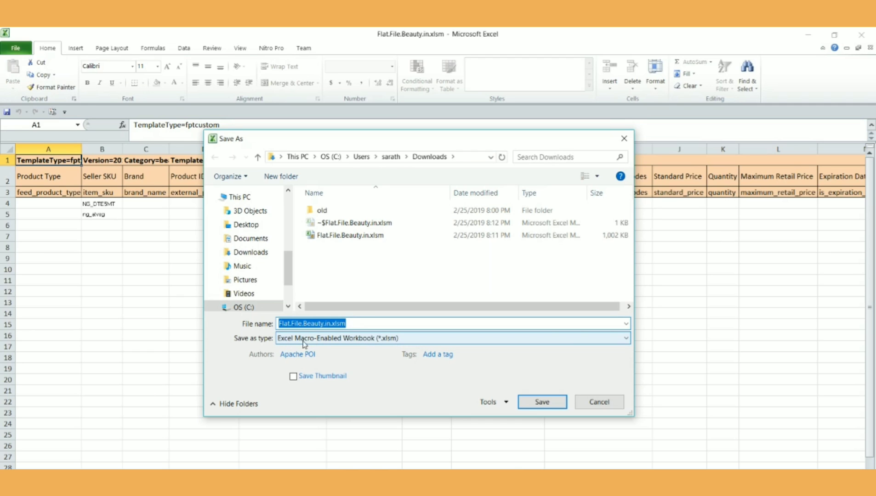
Save the active sheet as Text (Tab delimited) Flat.File.Beauty.in.txt, accepting both warnings
{"action": "left_click", "coordinate": [623, 338]}
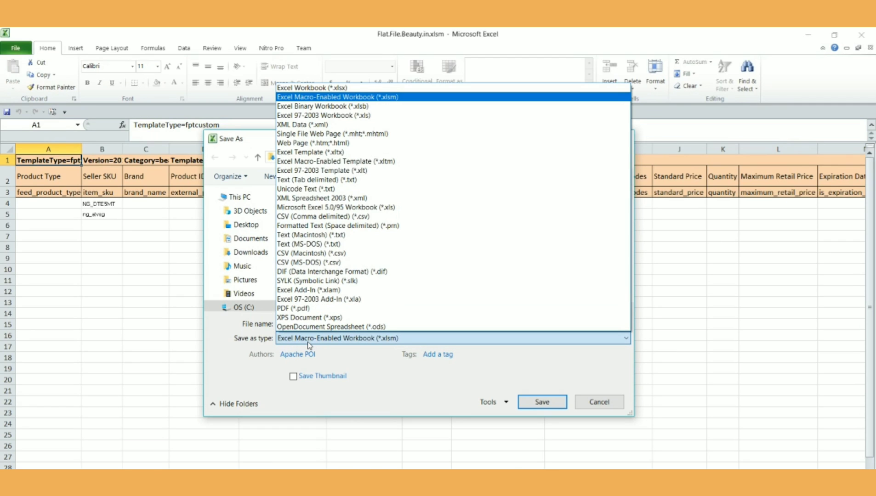
{"action": "left_click", "coordinate": [319, 180]}
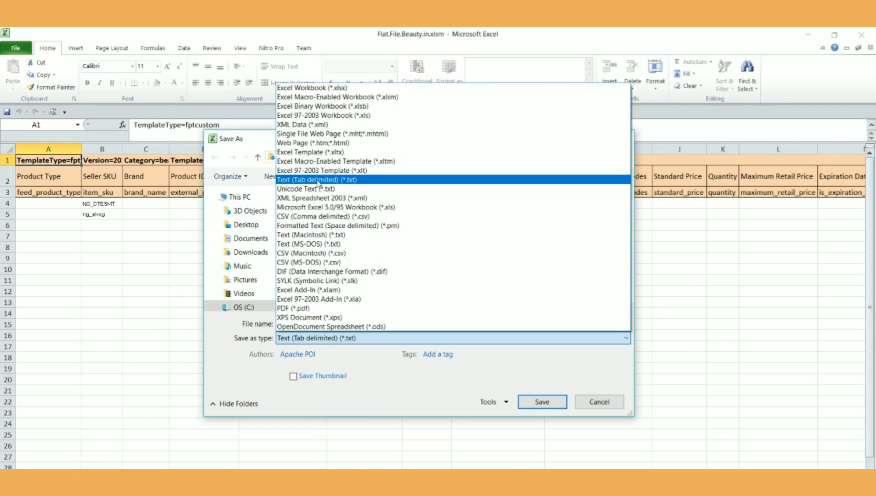
{"action": "left_click", "coordinate": [313, 180]}
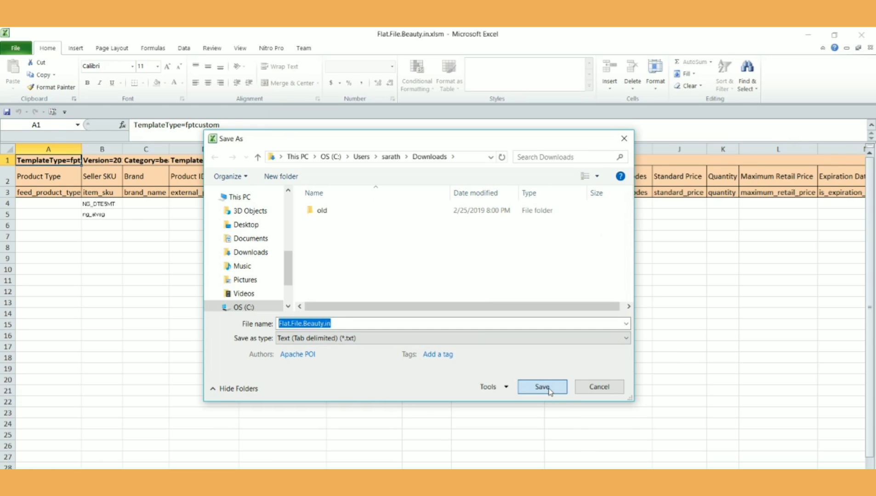
{"action": "left_click", "coordinate": [541, 387]}
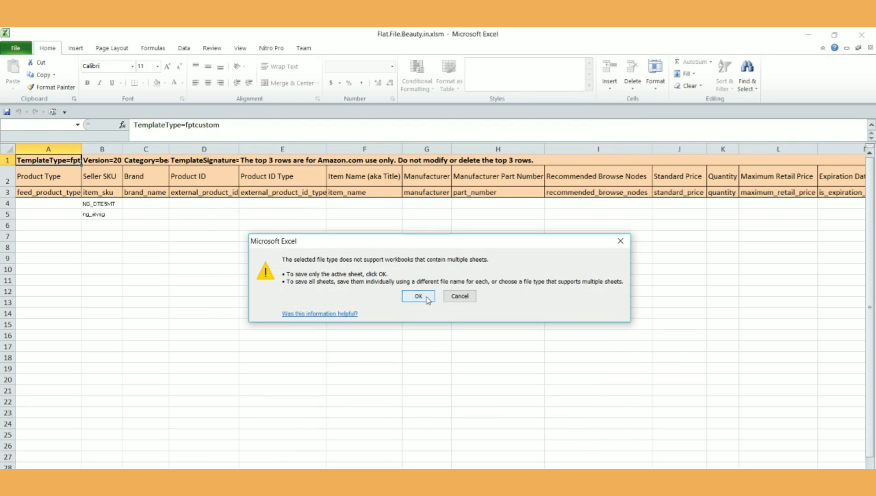
{"action": "left_click", "coordinate": [418, 296]}
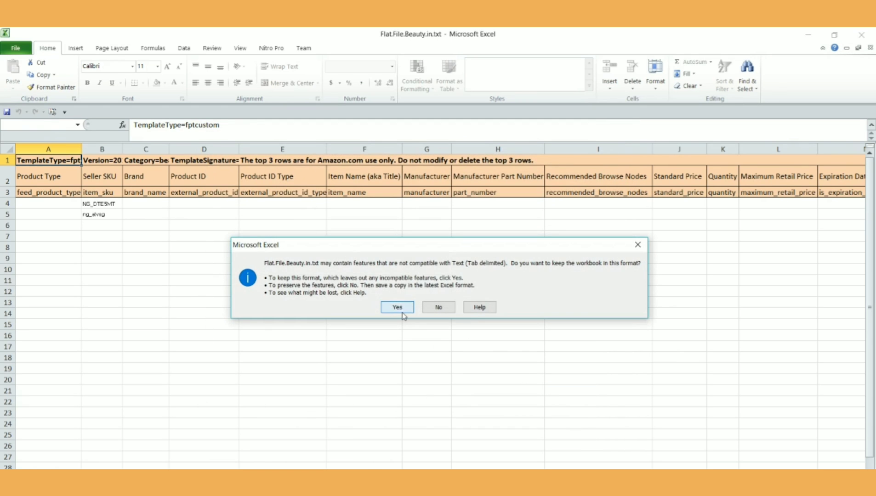
{"action": "left_click", "coordinate": [397, 307]}
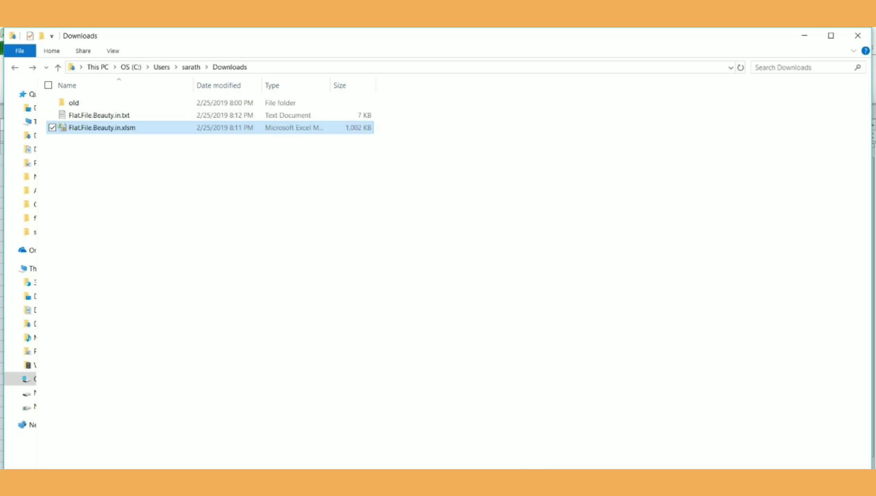
View Flat.File.Beauty.in.txt in Notepad to check its headers and two SKUs
{"action": "double_click", "coordinate": [82, 116]}
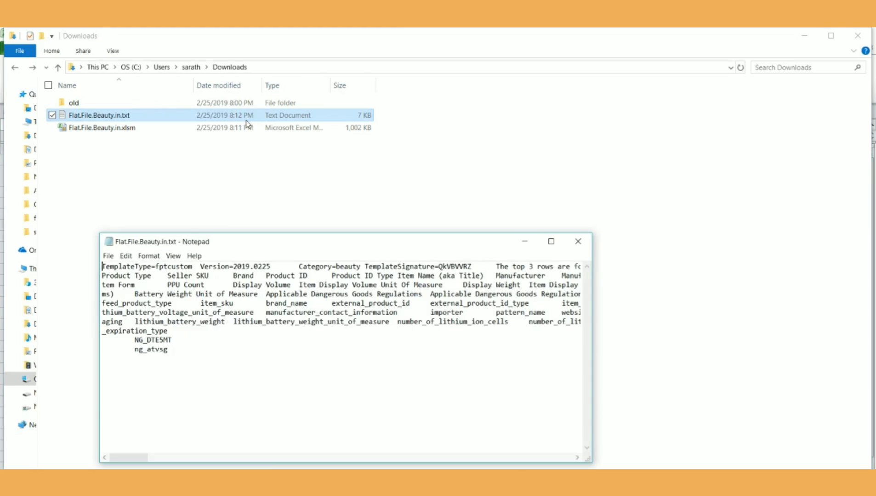
{"action": "left_click", "coordinate": [578, 242]}
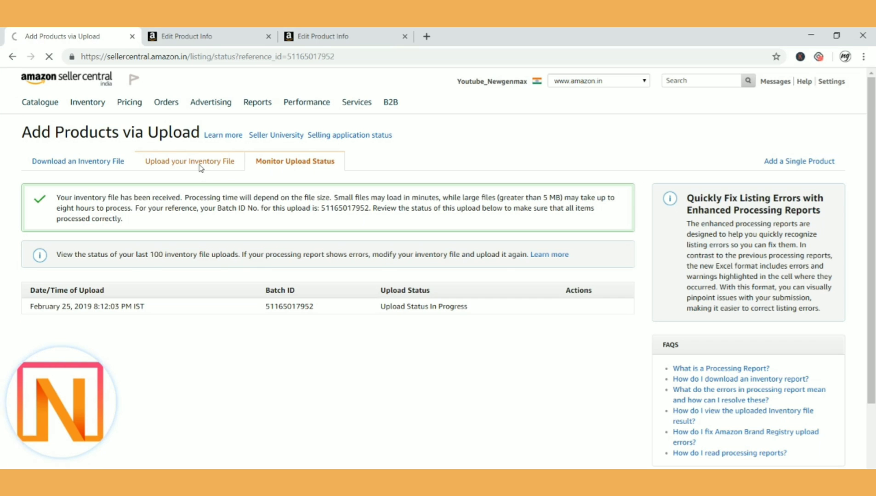
Attach Flat.File.Beauty.in.txt as the file in the Upload your Inventory File step
{"action": "left_click", "coordinate": [190, 162]}
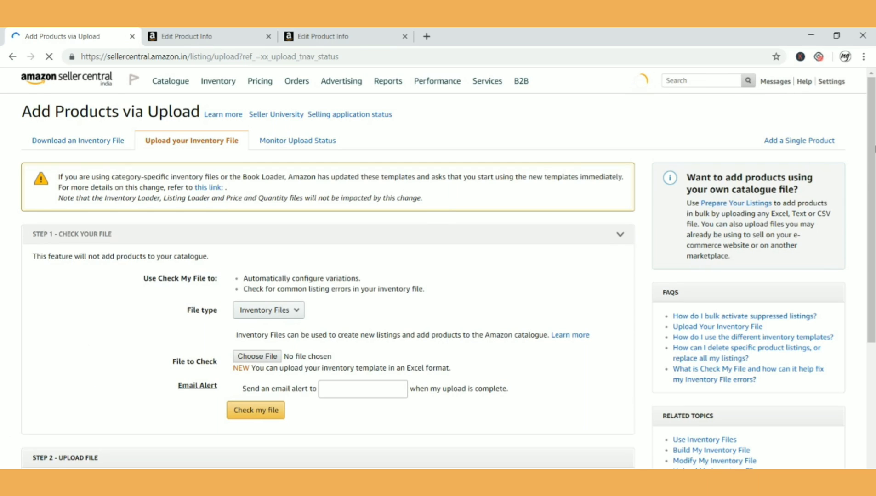
{"action": "scroll", "scroll_direction": "down", "scroll_amount": 3}
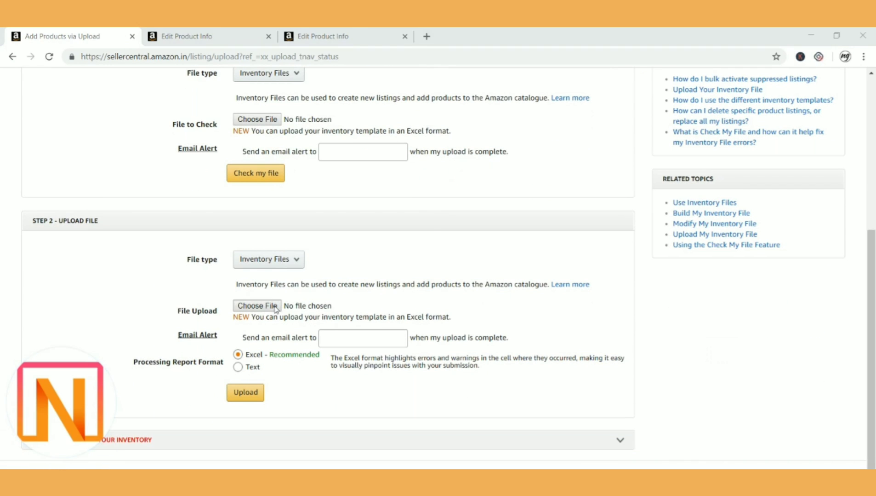
{"action": "left_click", "coordinate": [257, 306]}
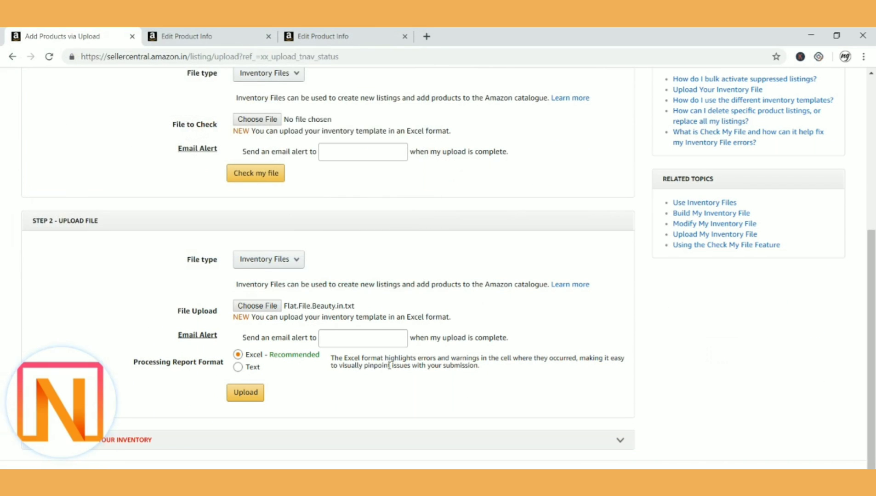
{"action": "scroll", "scroll_direction": "up", "scroll_amount": 3}
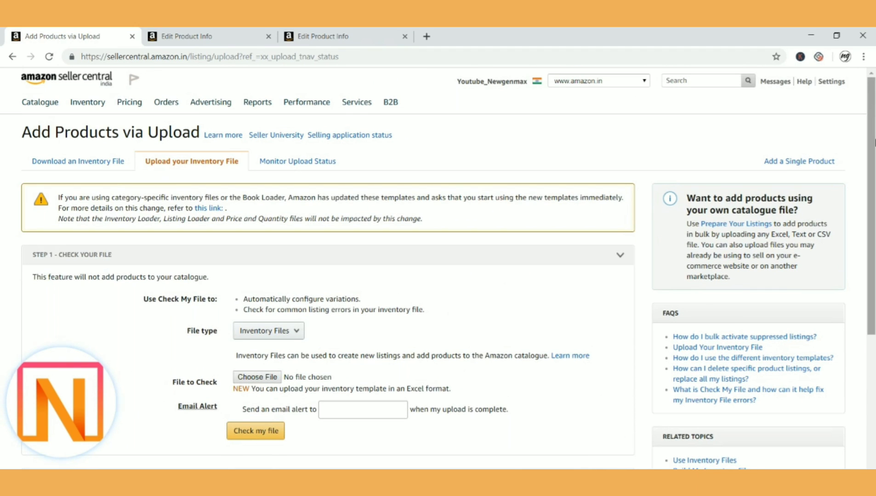
{"action": "mouse_move", "coordinate": [293, 163]}
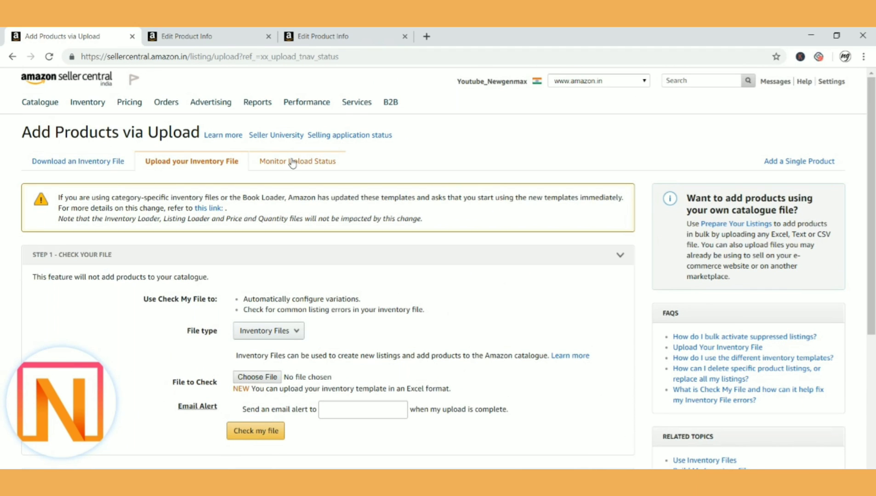
Check Monitor Upload Status showing the batch done with 2 records submitted
{"action": "left_click", "coordinate": [296, 162]}
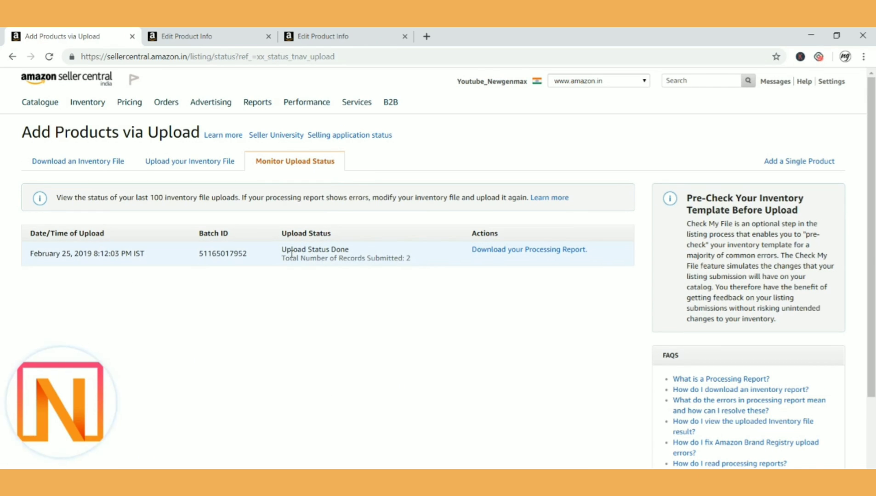
{"action": "double_click", "coordinate": [293, 250]}
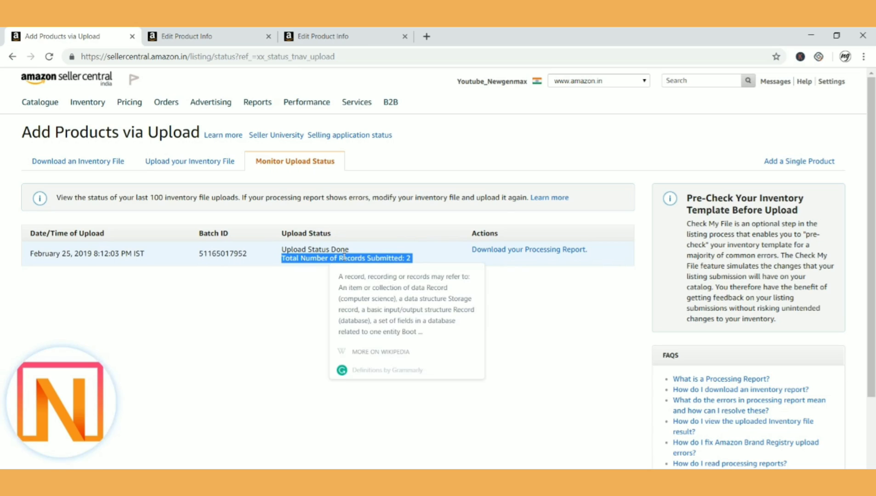
{"action": "left_click", "coordinate": [203, 37]}
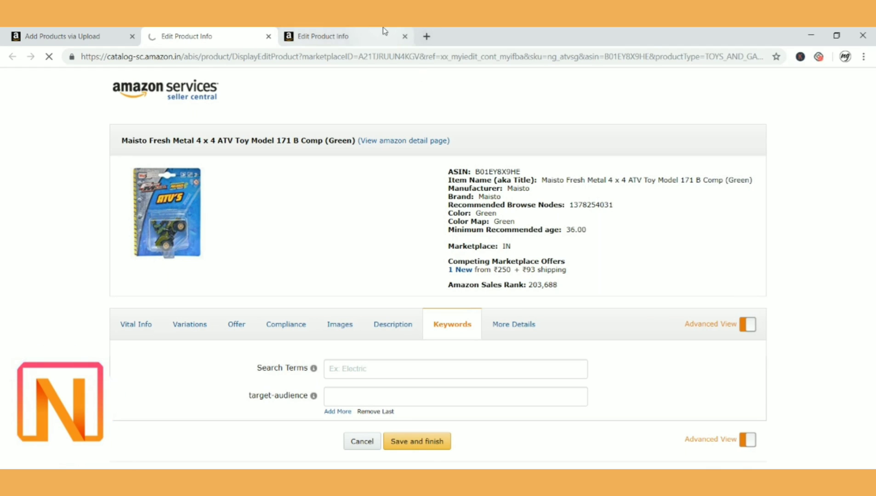
Compare the Offer SKUs on the Maisto ATV and Dora The Explorer edit pages
{"action": "left_click", "coordinate": [323, 36]}
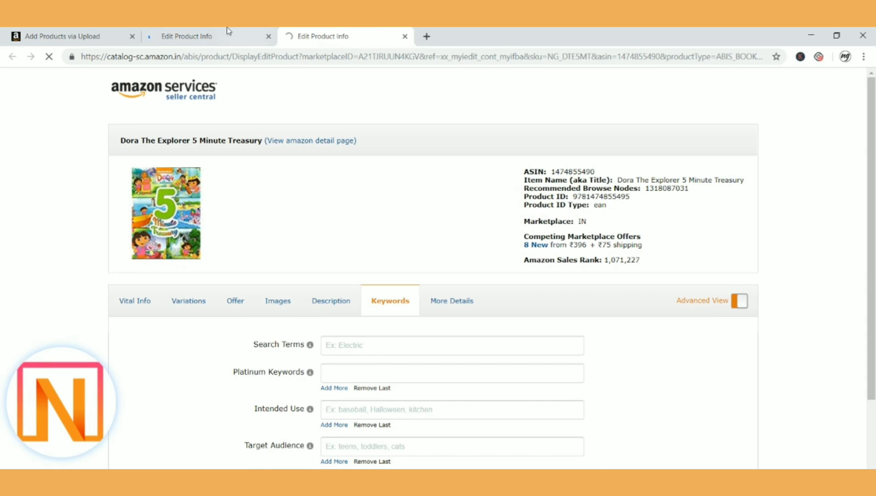
{"action": "left_click", "coordinate": [188, 37]}
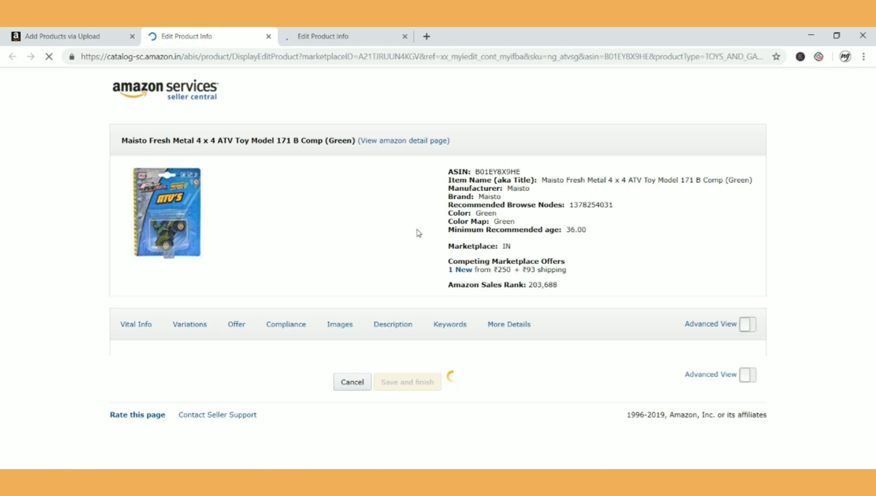
{"action": "left_click", "coordinate": [236, 325]}
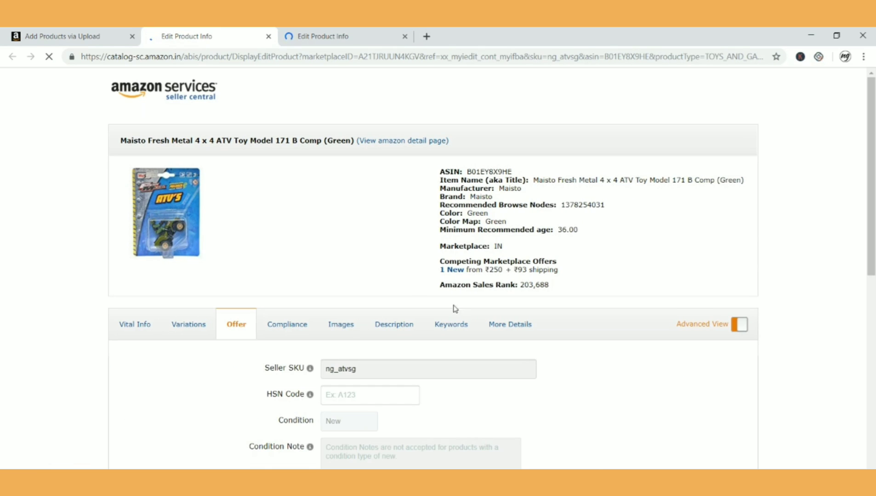
{"action": "left_click", "coordinate": [450, 325]}
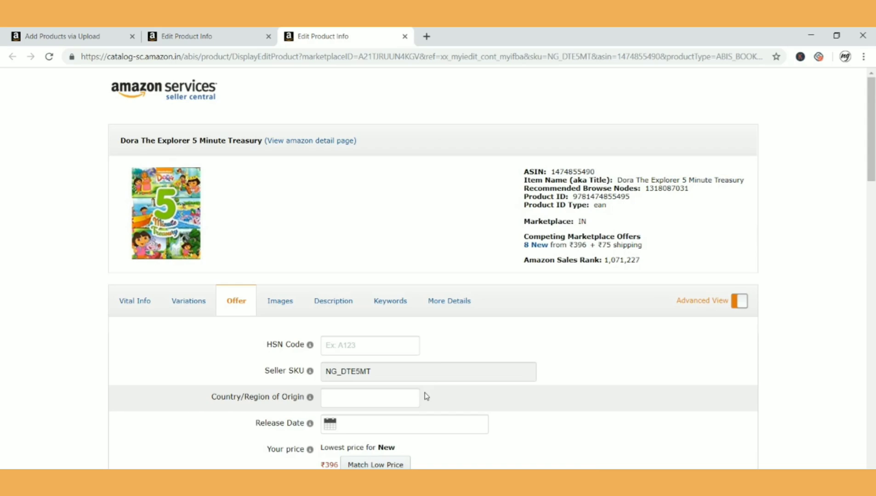
Confirm Keywords show 'This is a test' for Dora and 'Yes it worked' for Maisto
{"action": "left_click", "coordinate": [390, 302]}
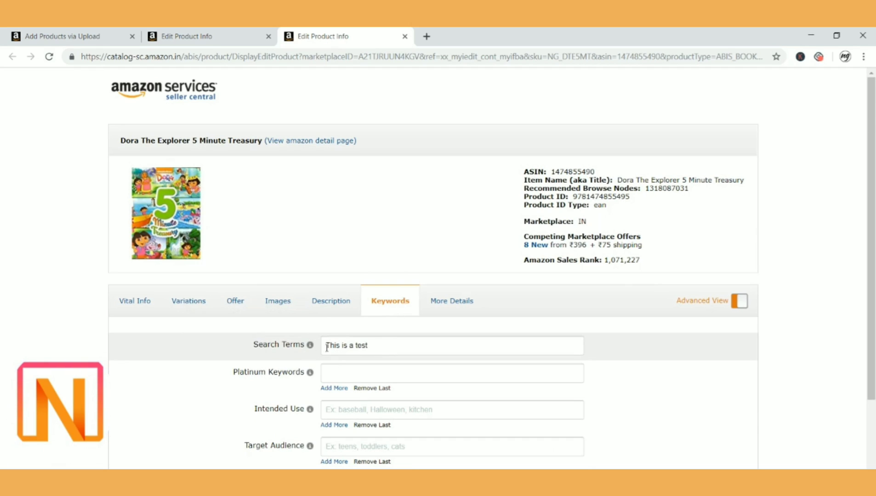
{"action": "mouse_move", "coordinate": [310, 345]}
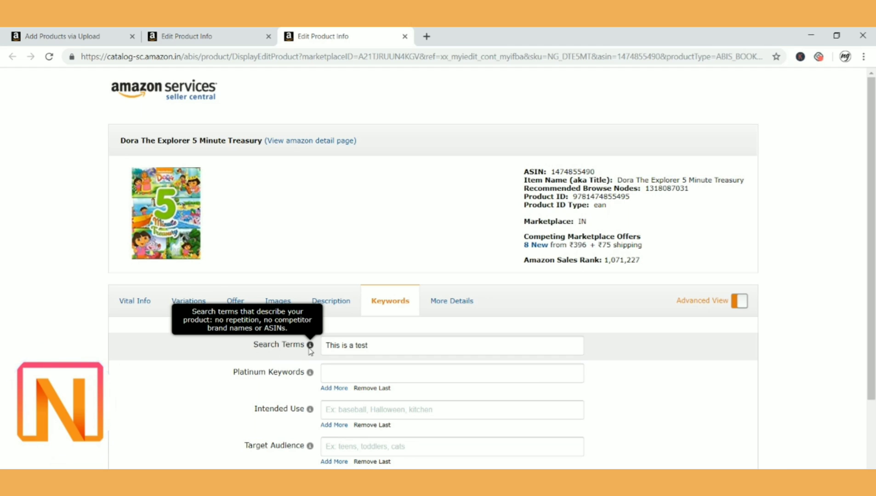
{"action": "left_click", "coordinate": [60, 36]}
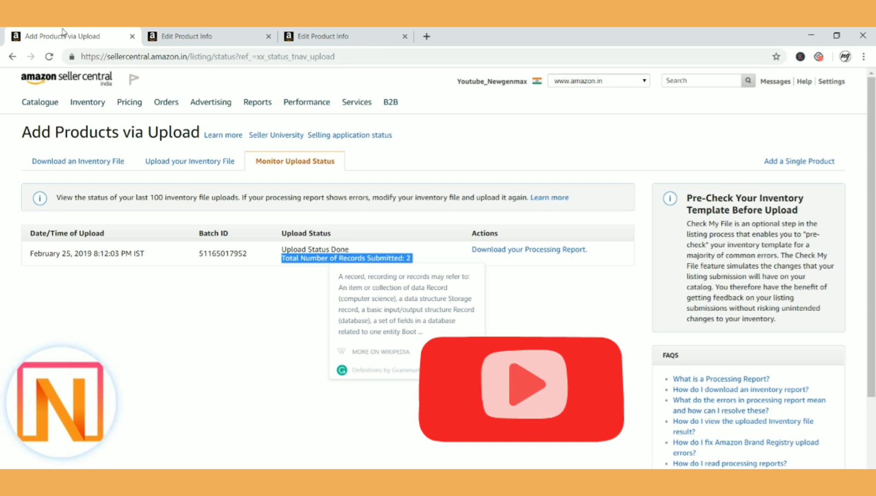
{"action": "left_click", "coordinate": [185, 37]}
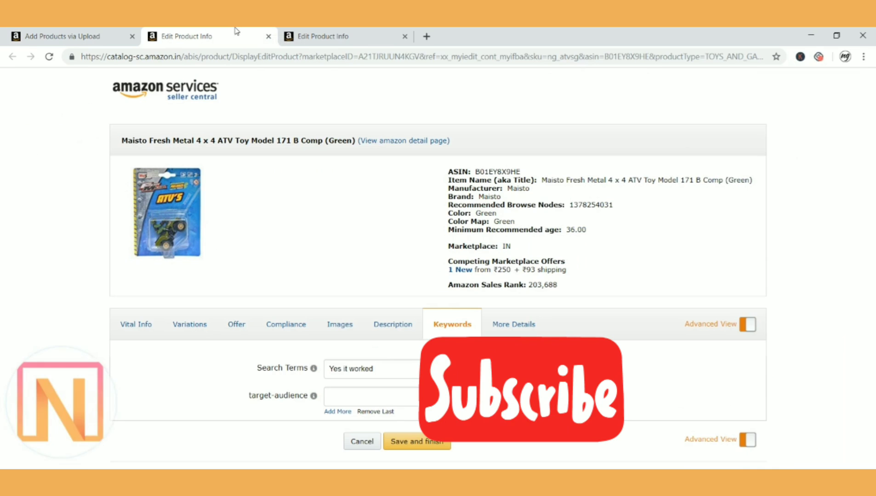